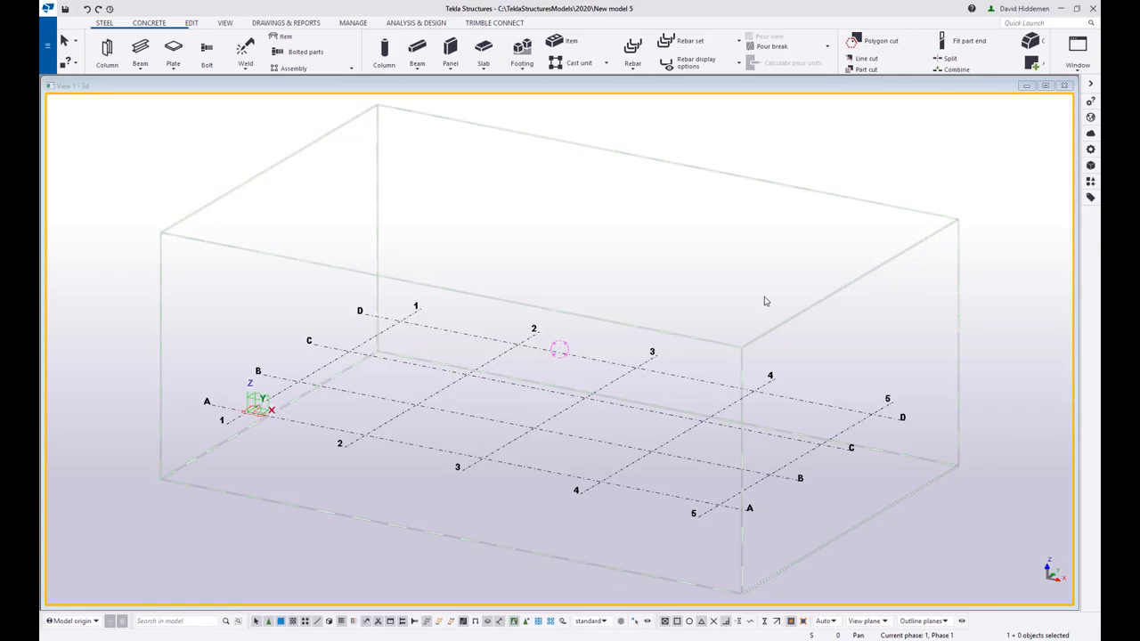
{"action": "mouse_move", "coordinate": [663, 303]}
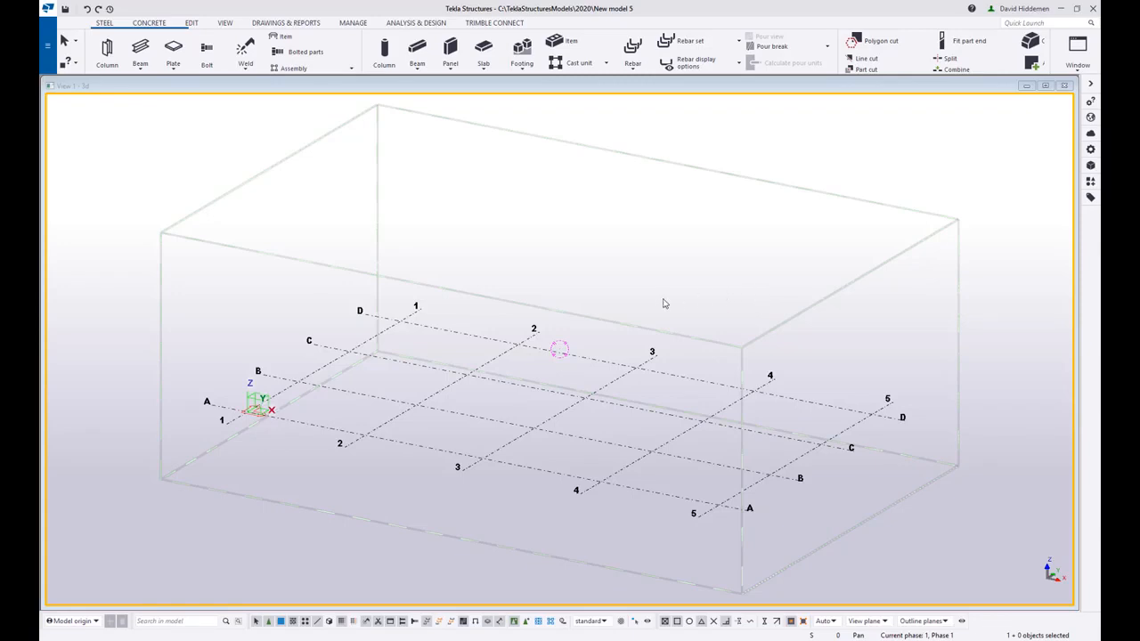
{"action": "mouse_move", "coordinate": [560, 296]}
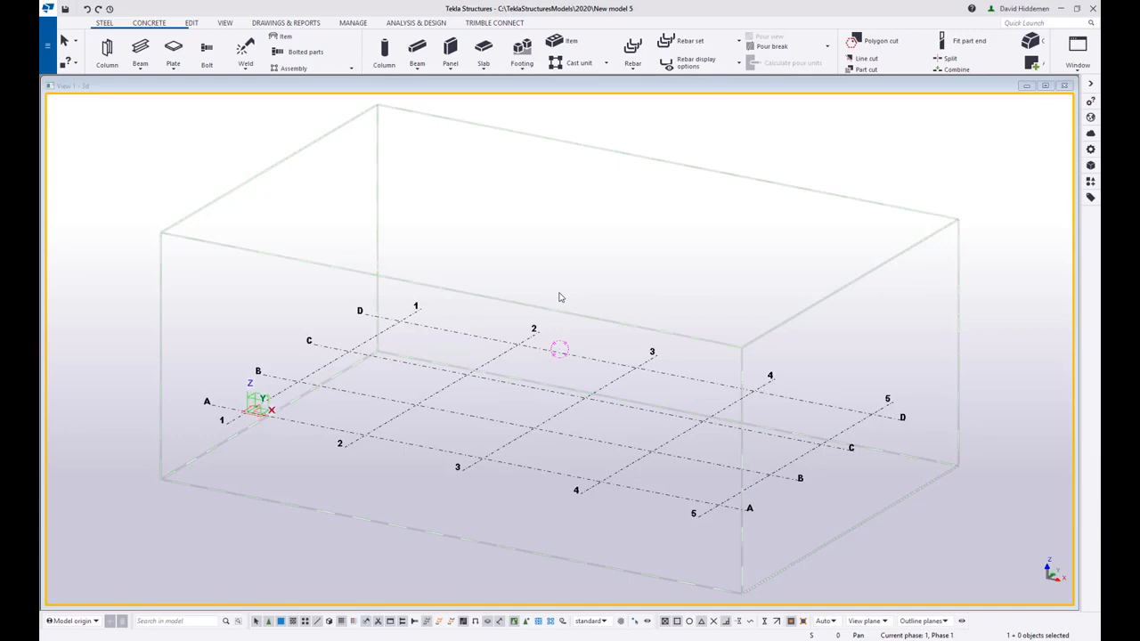
{"action": "mouse_move", "coordinate": [543, 283]}
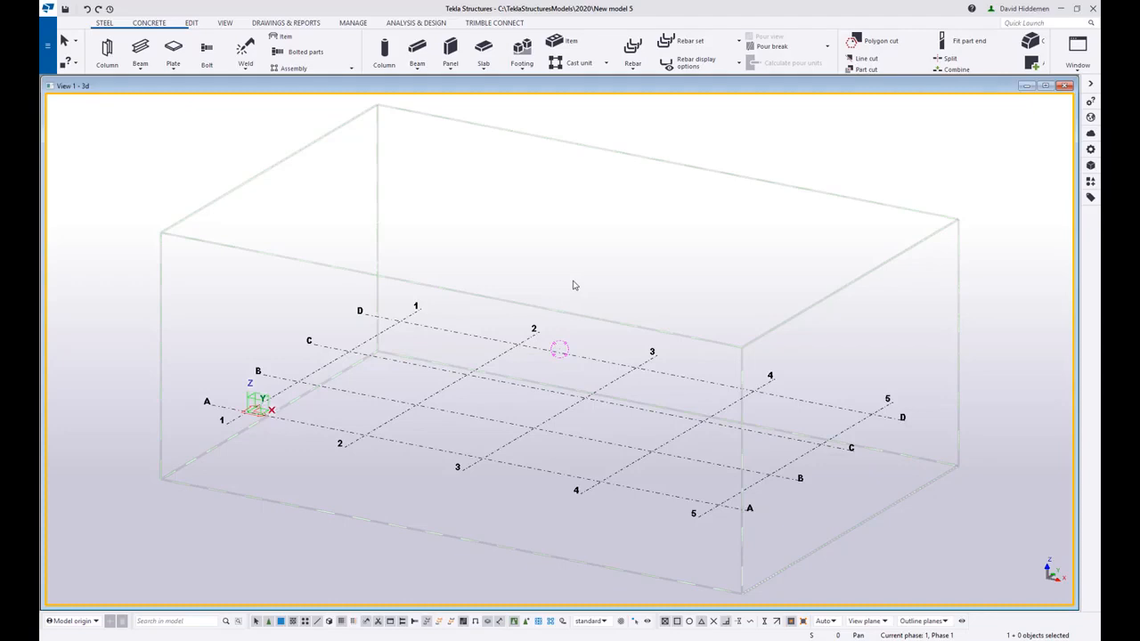
{"action": "mouse_move", "coordinate": [638, 274]}
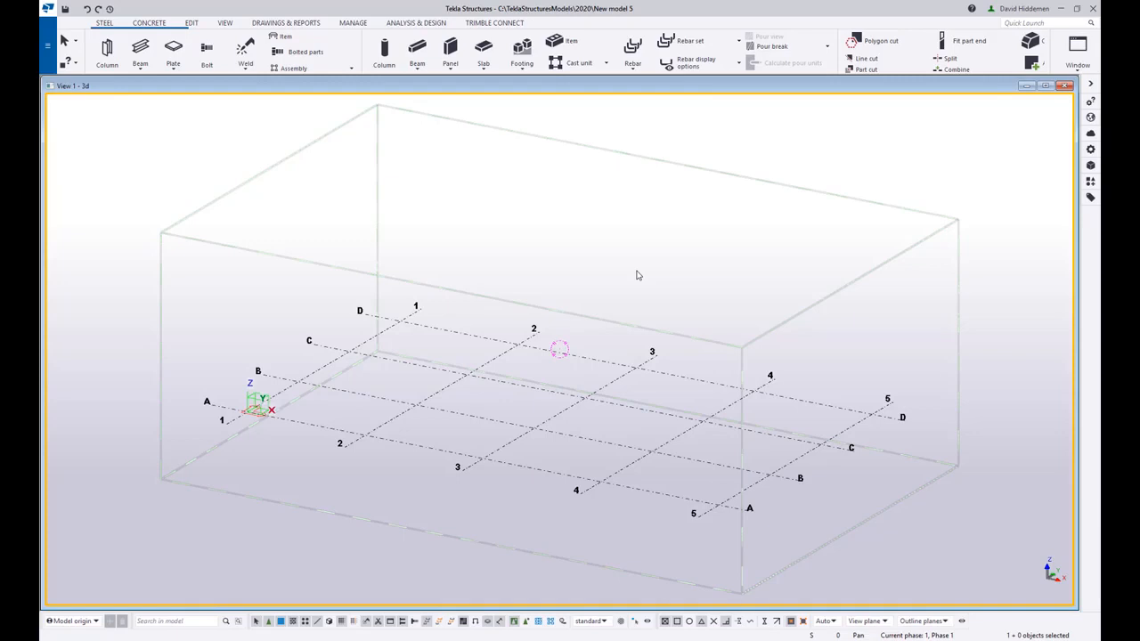
{"action": "mouse_move", "coordinate": [739, 285]}
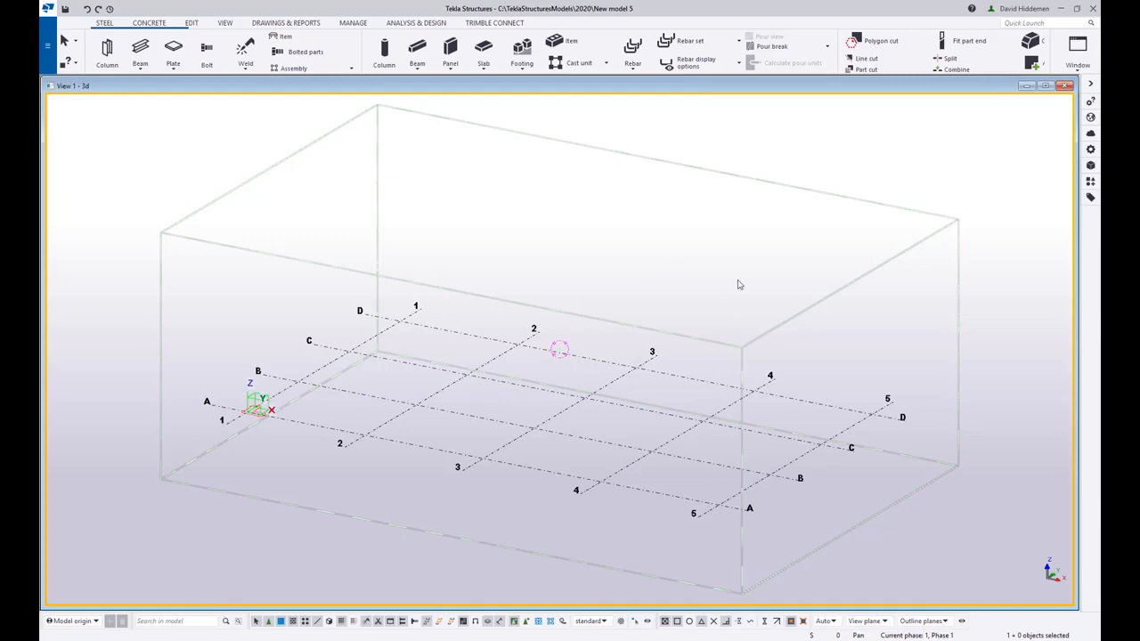
{"action": "mouse_move", "coordinate": [721, 288]}
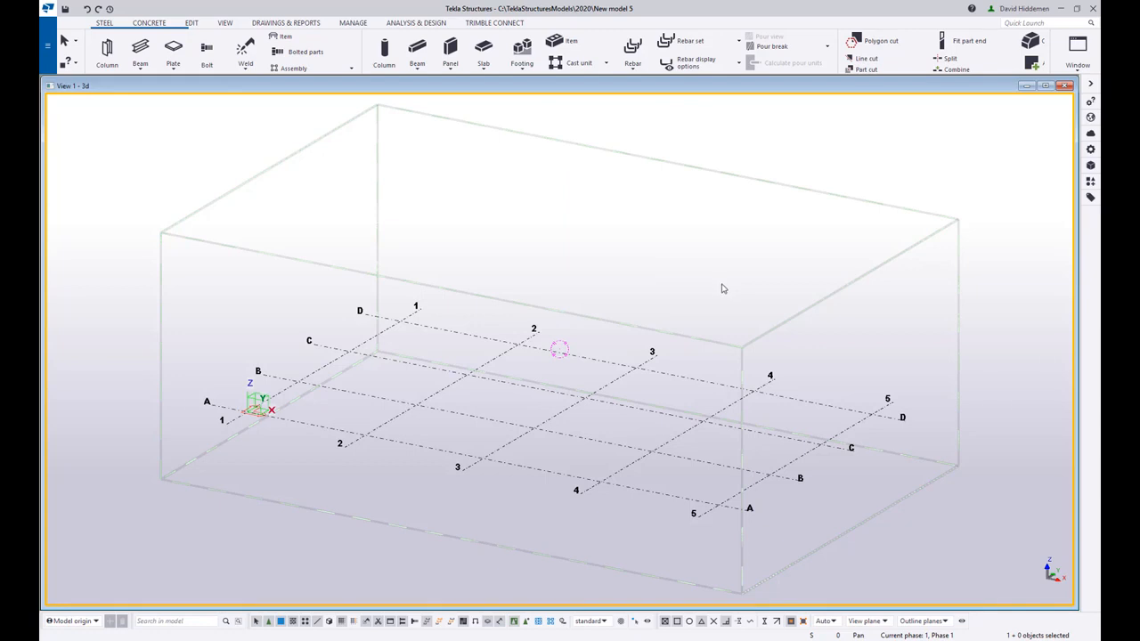
{"action": "mouse_move", "coordinate": [445, 282]}
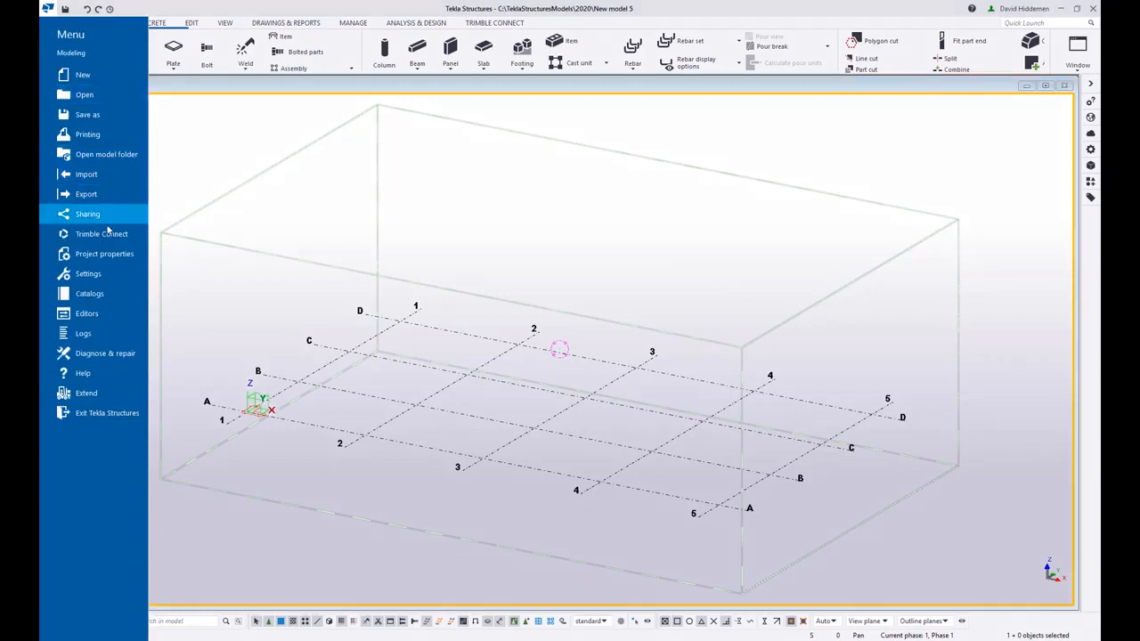
- Show the Fabricator information fields in the project's user-defined attributes dialog
{"action": "left_click", "coordinate": [103, 253]}
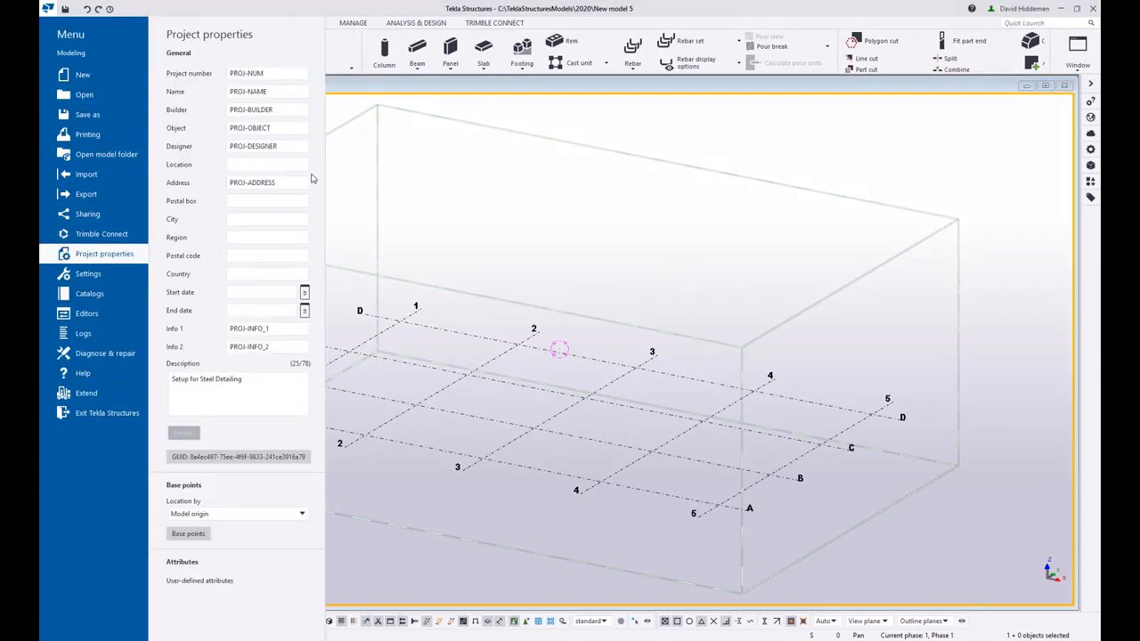
{"action": "left_click", "coordinate": [199, 581]}
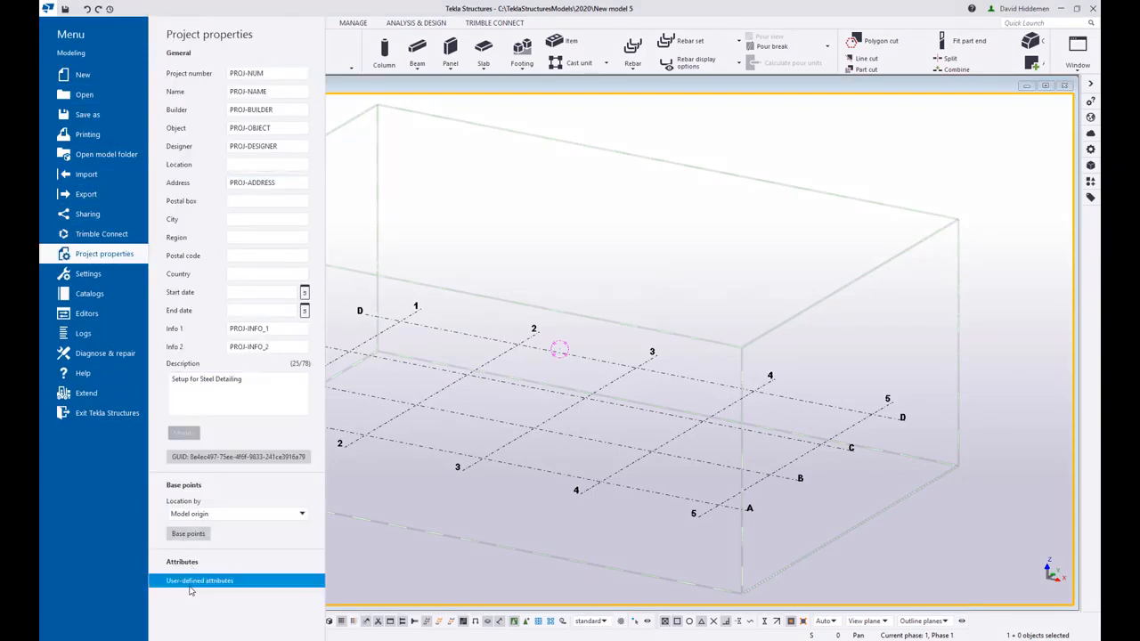
{"action": "left_click", "coordinate": [199, 580]}
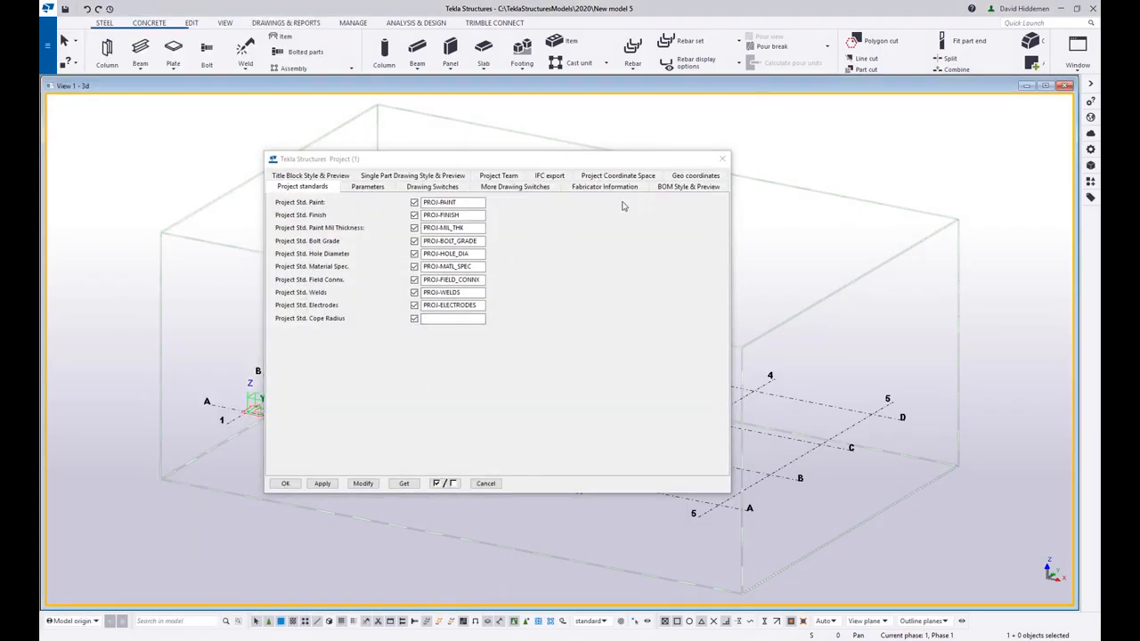
{"action": "left_click", "coordinate": [605, 187]}
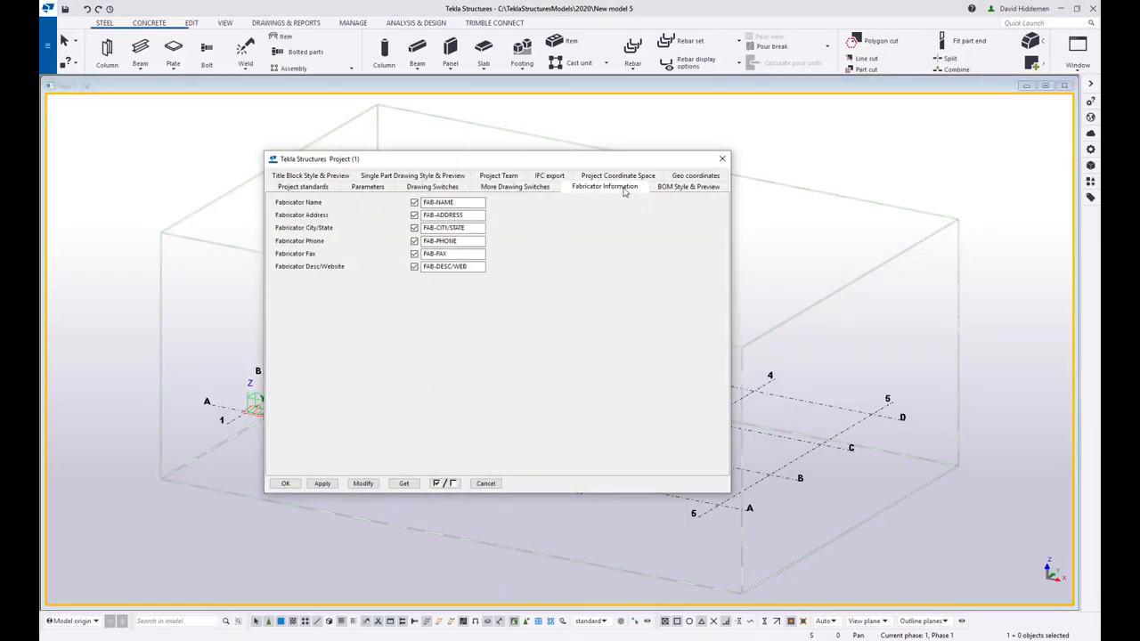
{"action": "mouse_move", "coordinate": [570, 260]}
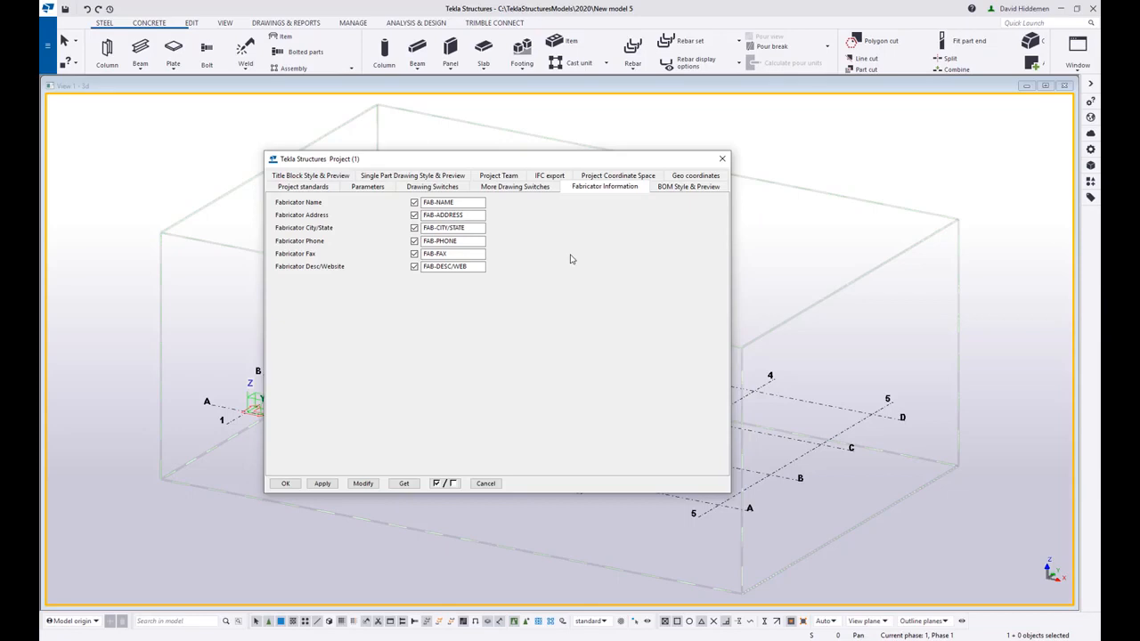
{"action": "mouse_move", "coordinate": [574, 256]}
{"action": "type", "text": "D"}
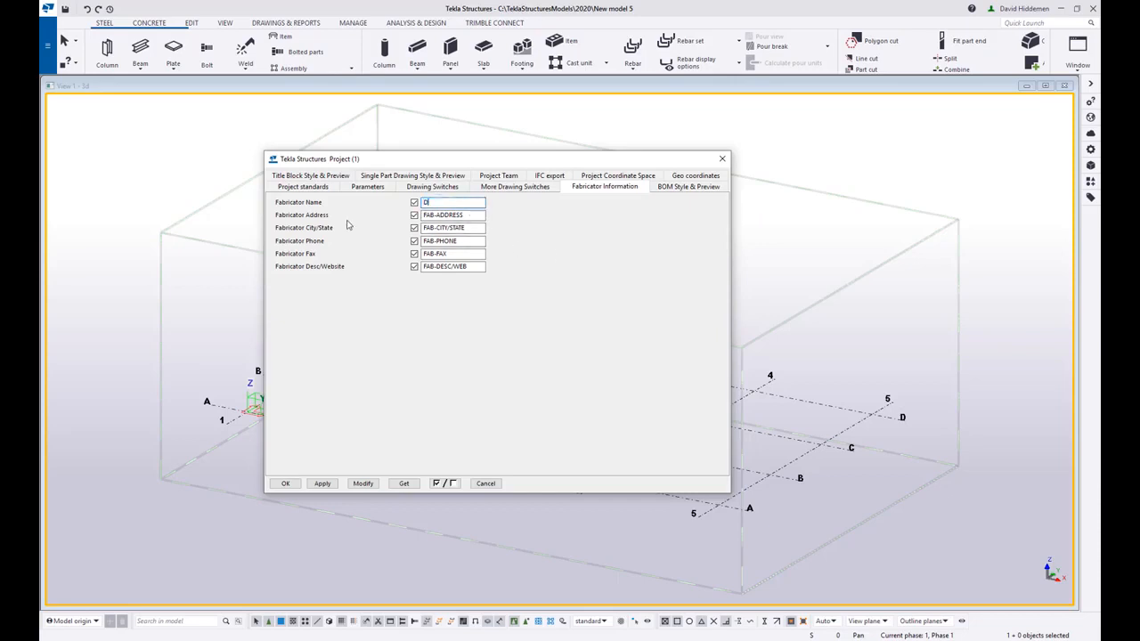
- Enter Dave Steel Fab as Fabricator Name and preview the Title Block Style and BOM Style options
{"action": "type", "text": "ave"}
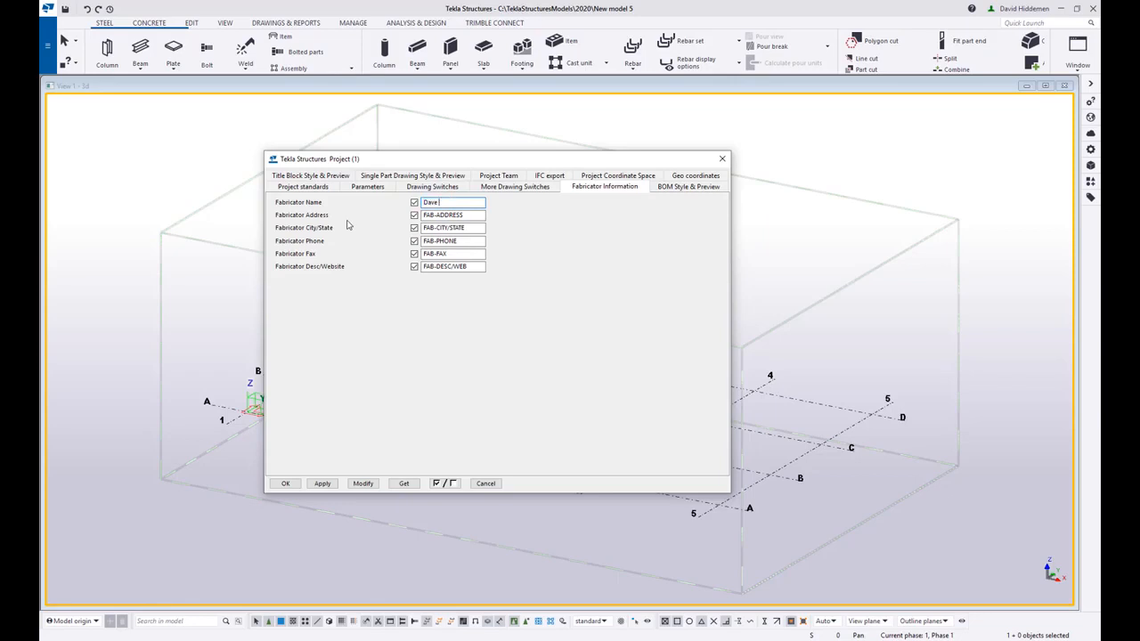
{"action": "type", "text": "Steel Fab"}
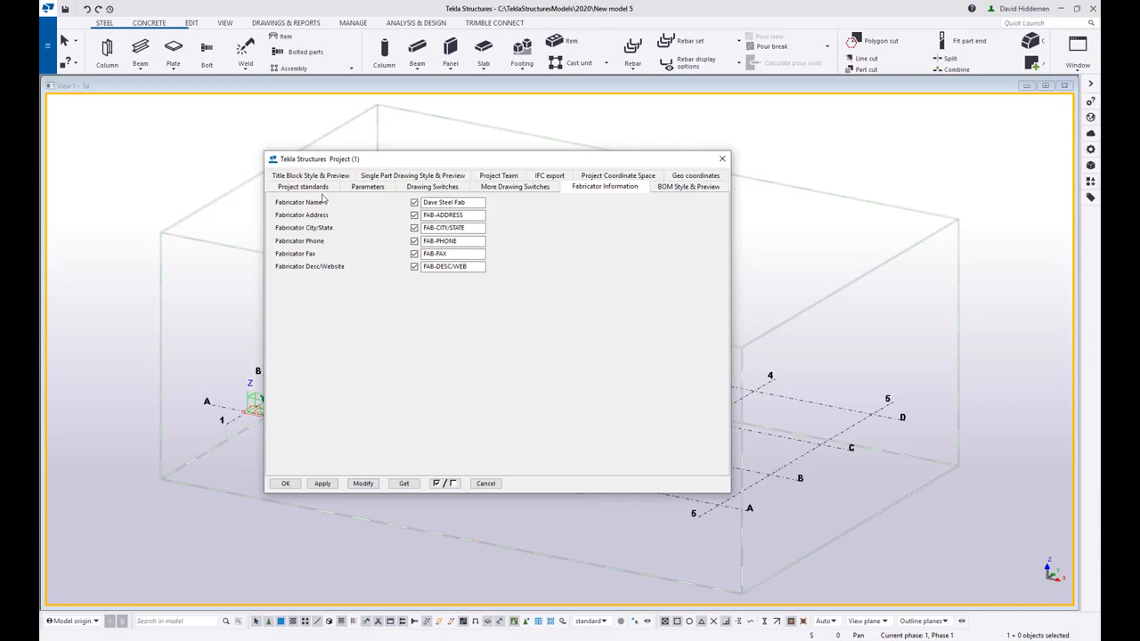
{"action": "left_click", "coordinate": [310, 177]}
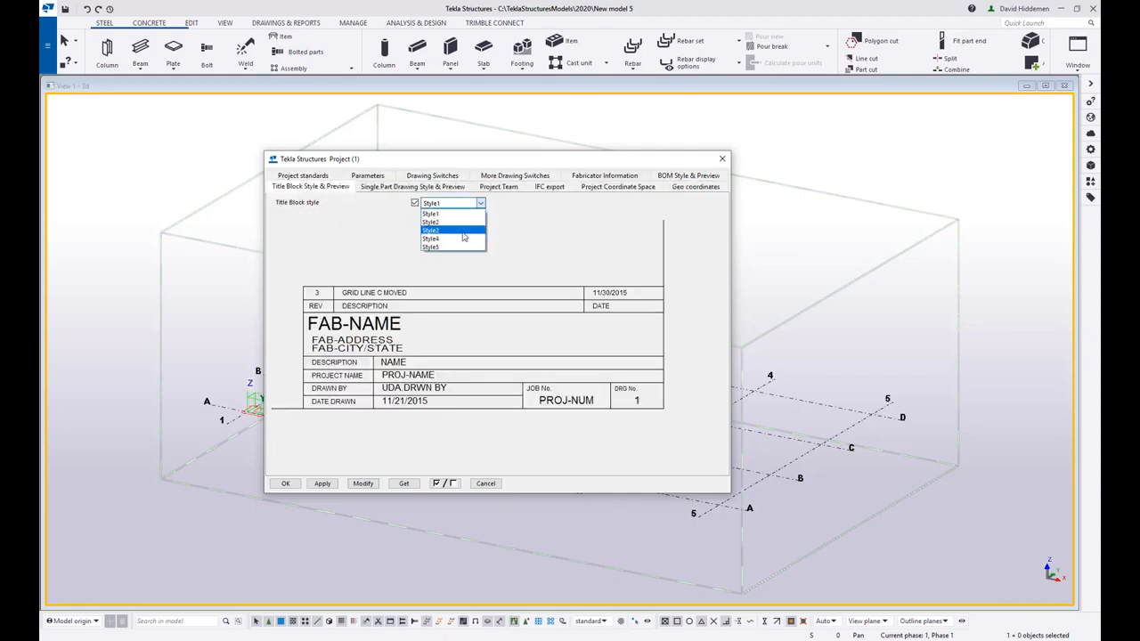
{"action": "left_click", "coordinate": [431, 229]}
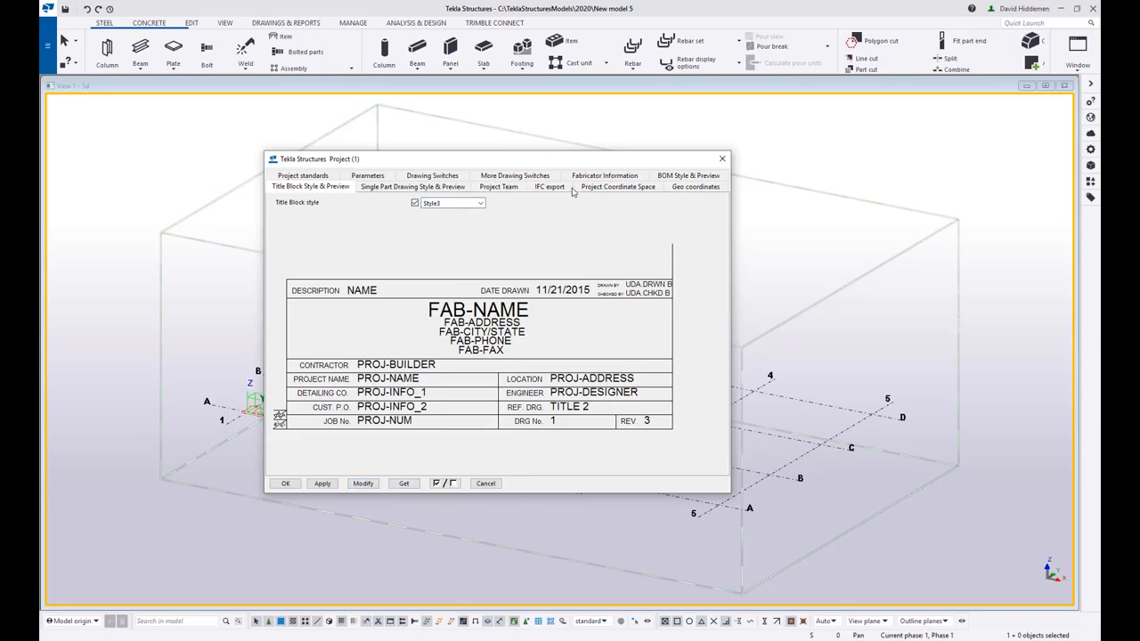
{"action": "left_click", "coordinate": [688, 177]}
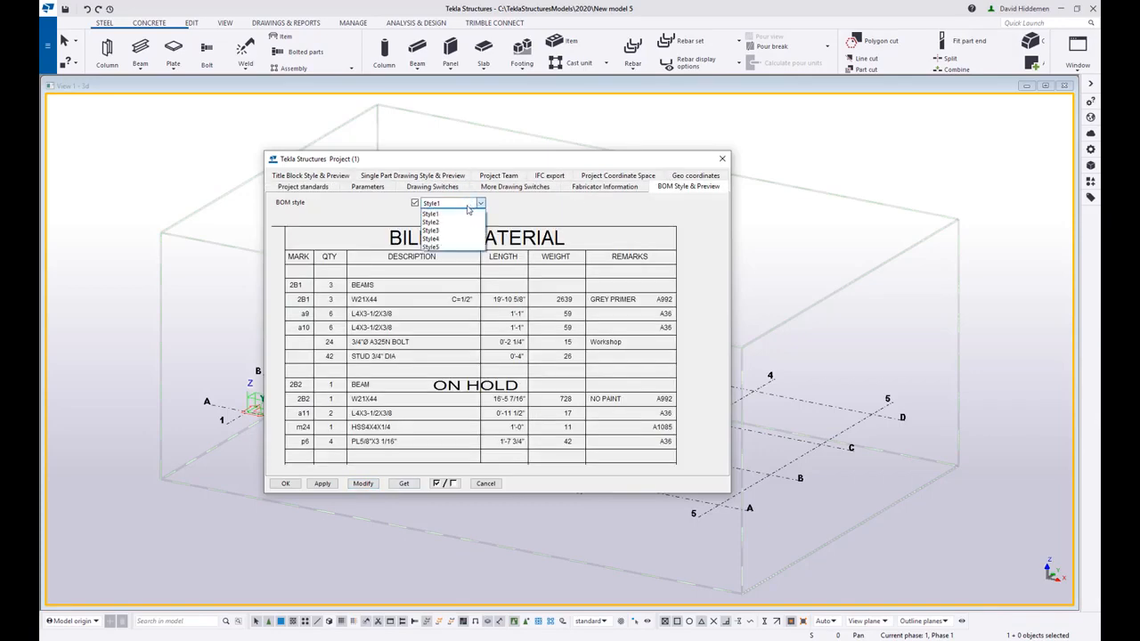
{"action": "left_click", "coordinate": [431, 239]}
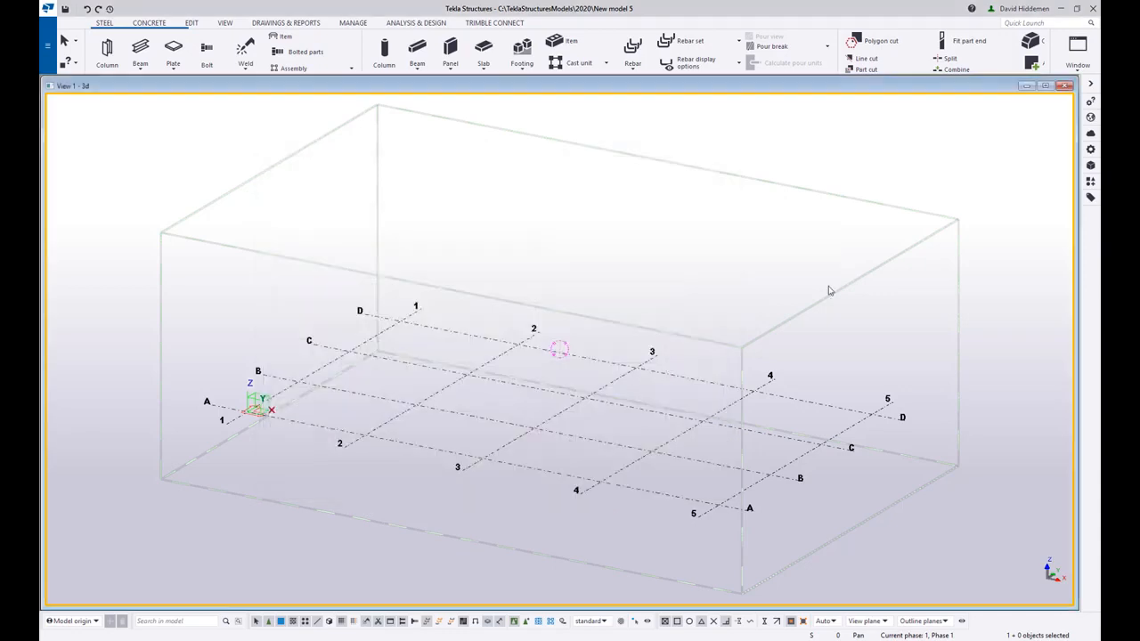
- Browse the component import file picker and Ungrouped items, then close the catalog pane
{"action": "left_click", "coordinate": [1090, 182]}
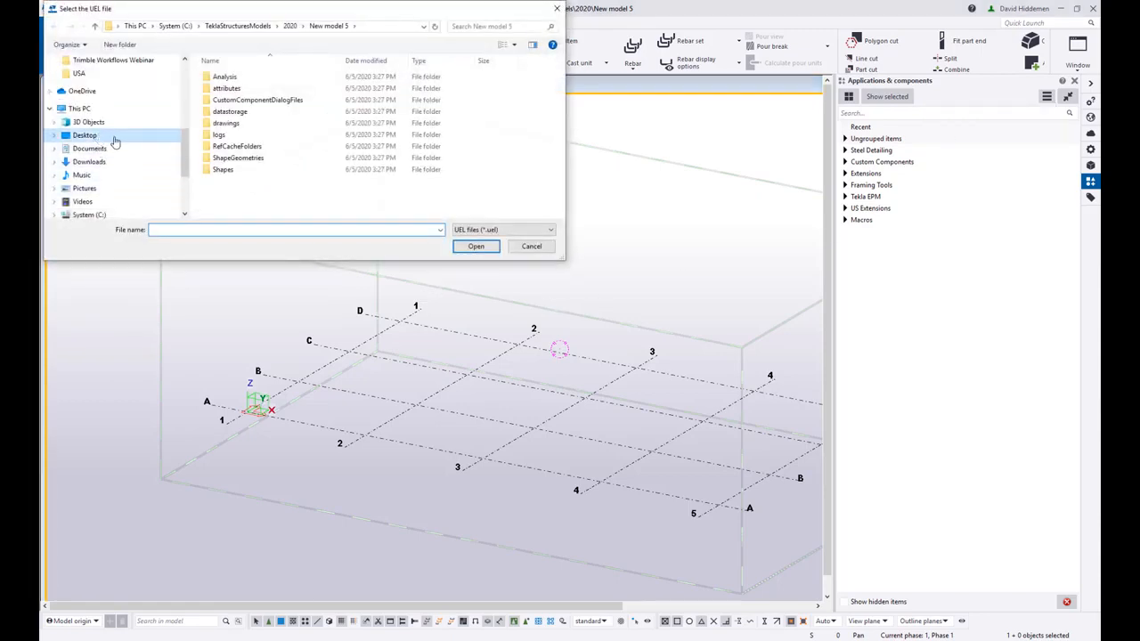
{"action": "left_click", "coordinate": [83, 136]}
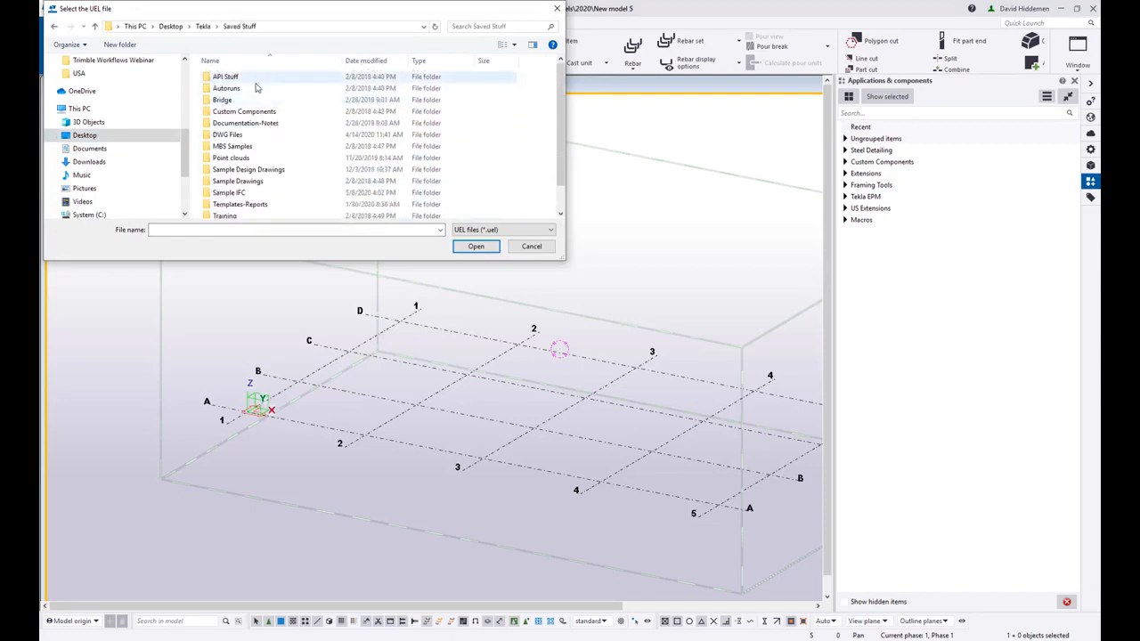
{"action": "double_click", "coordinate": [244, 111]}
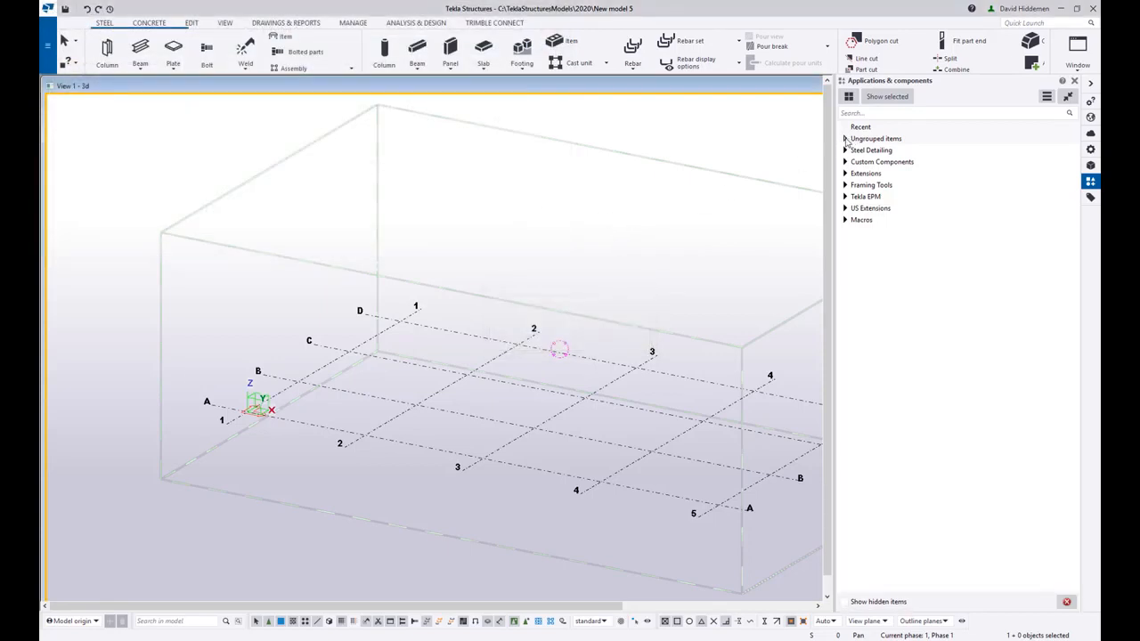
{"action": "left_click", "coordinate": [844, 139]}
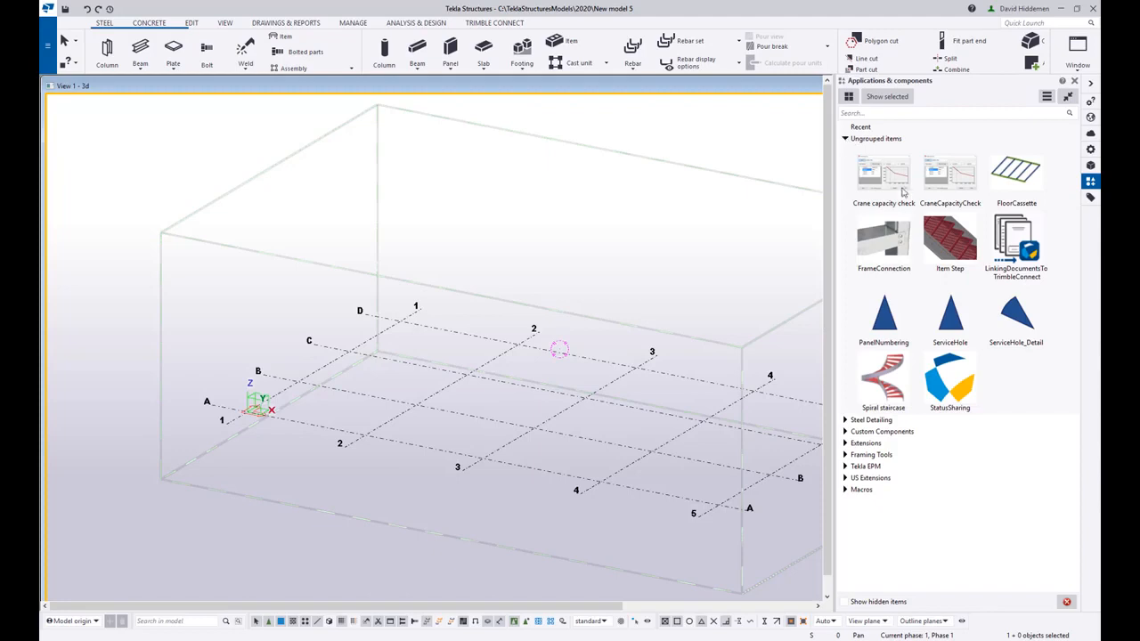
{"action": "mouse_move", "coordinate": [846, 142]}
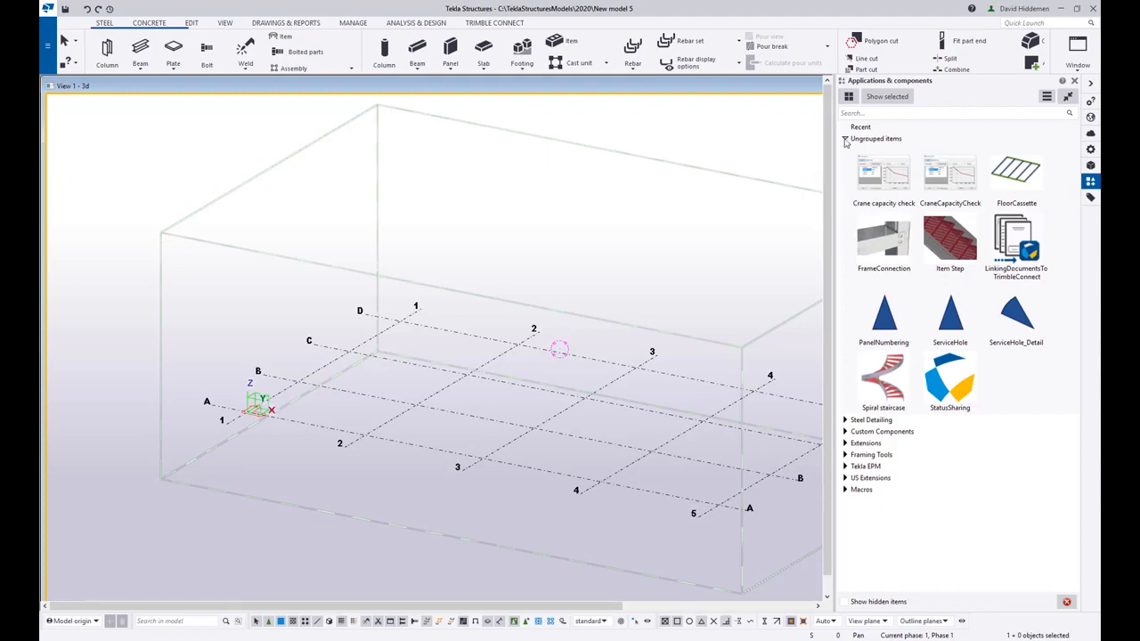
{"action": "left_click", "coordinate": [1074, 80]}
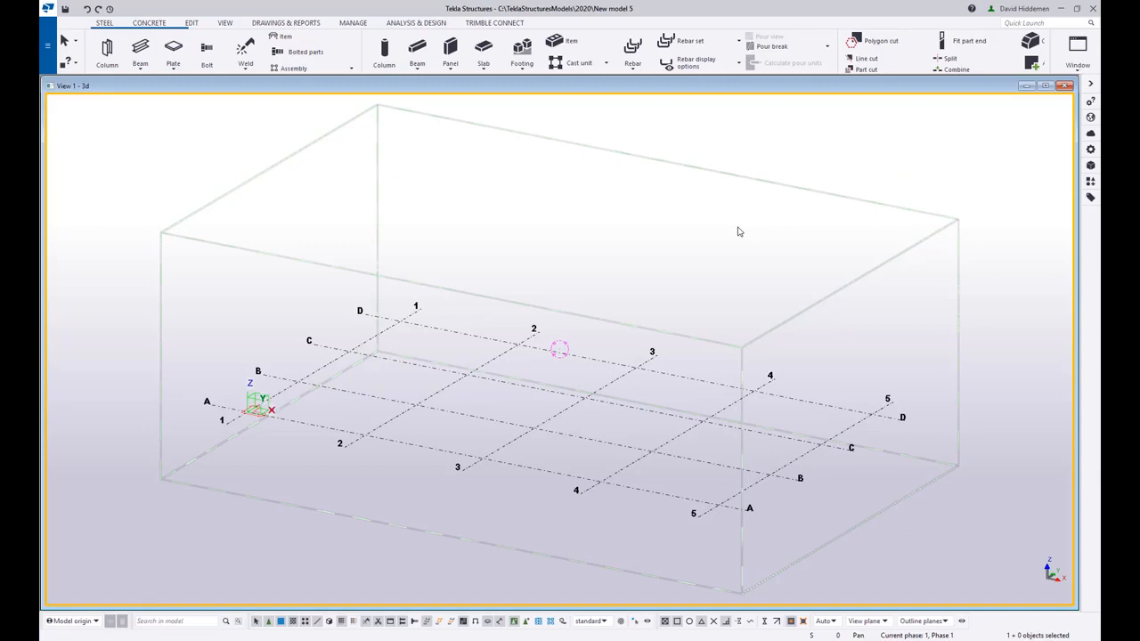
{"action": "mouse_move", "coordinate": [529, 300]}
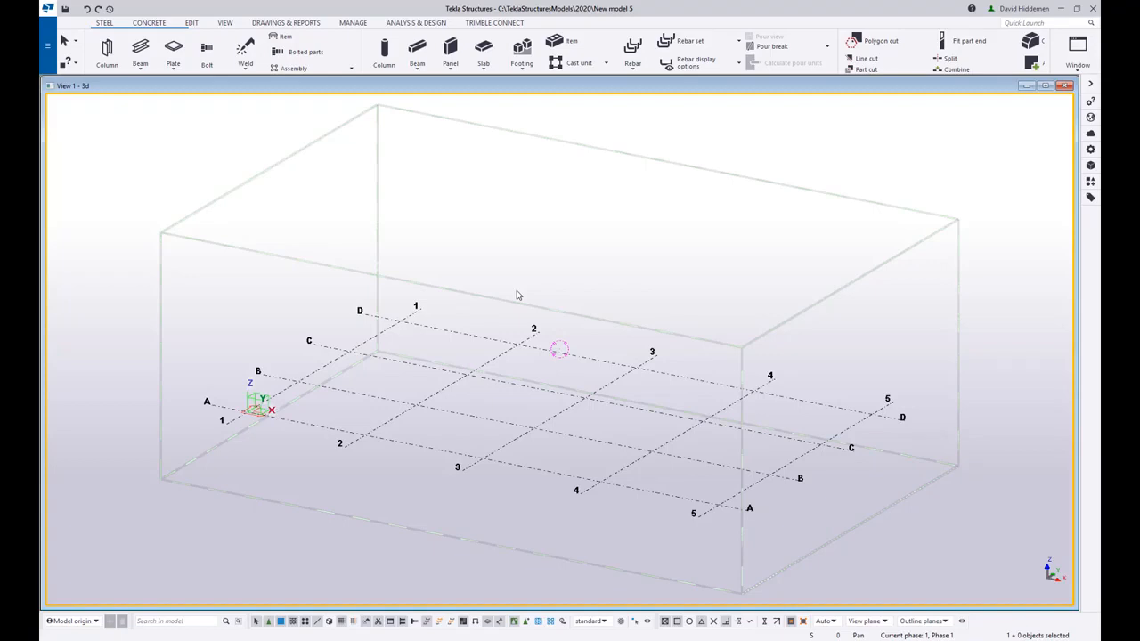
{"action": "mouse_move", "coordinate": [535, 281]}
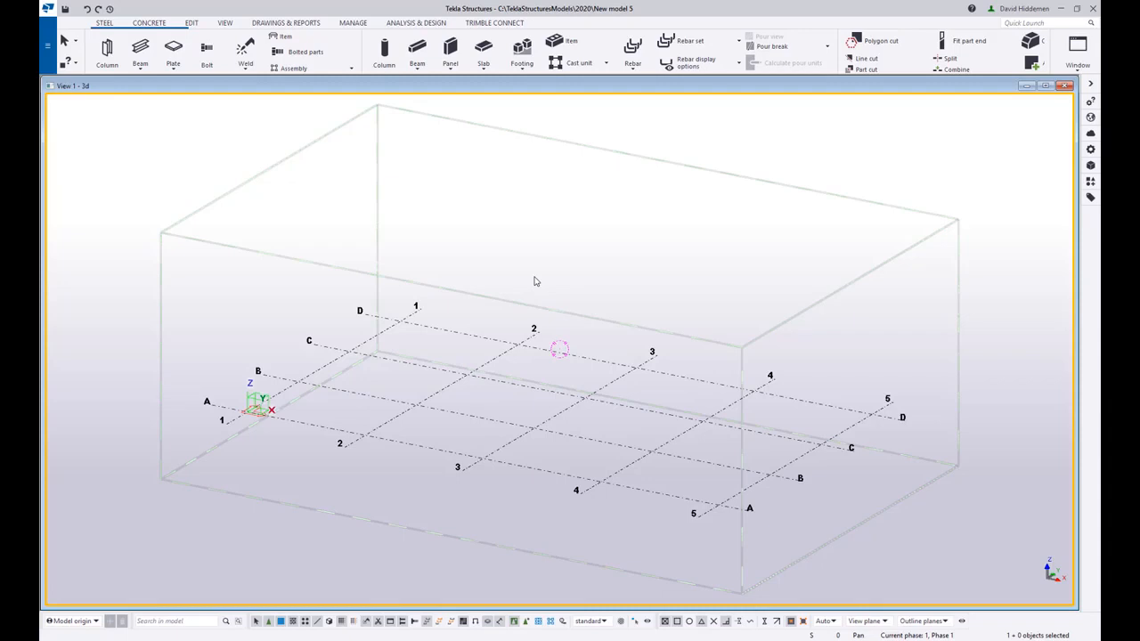
{"action": "mouse_move", "coordinate": [520, 271]}
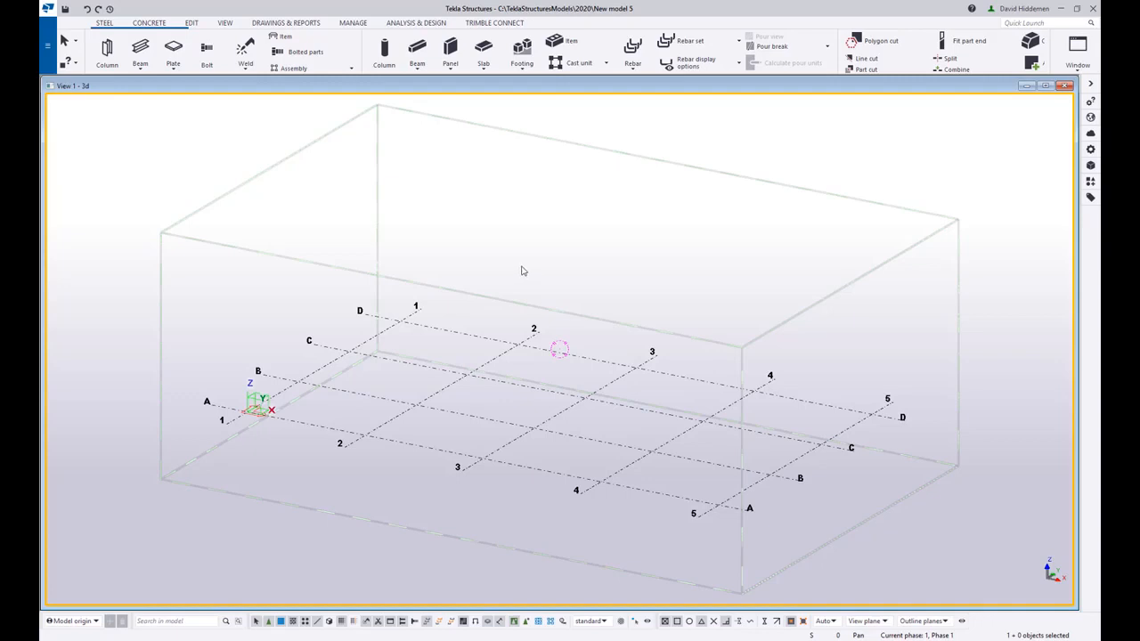
{"action": "mouse_move", "coordinate": [545, 274]}
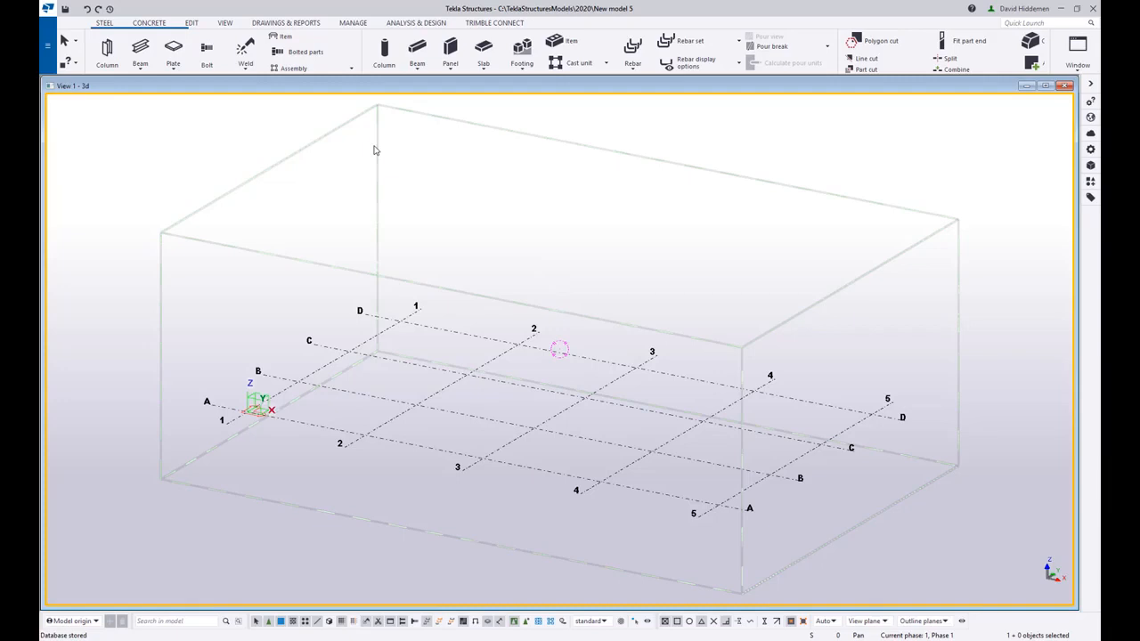
{"action": "mouse_move", "coordinate": [461, 224]}
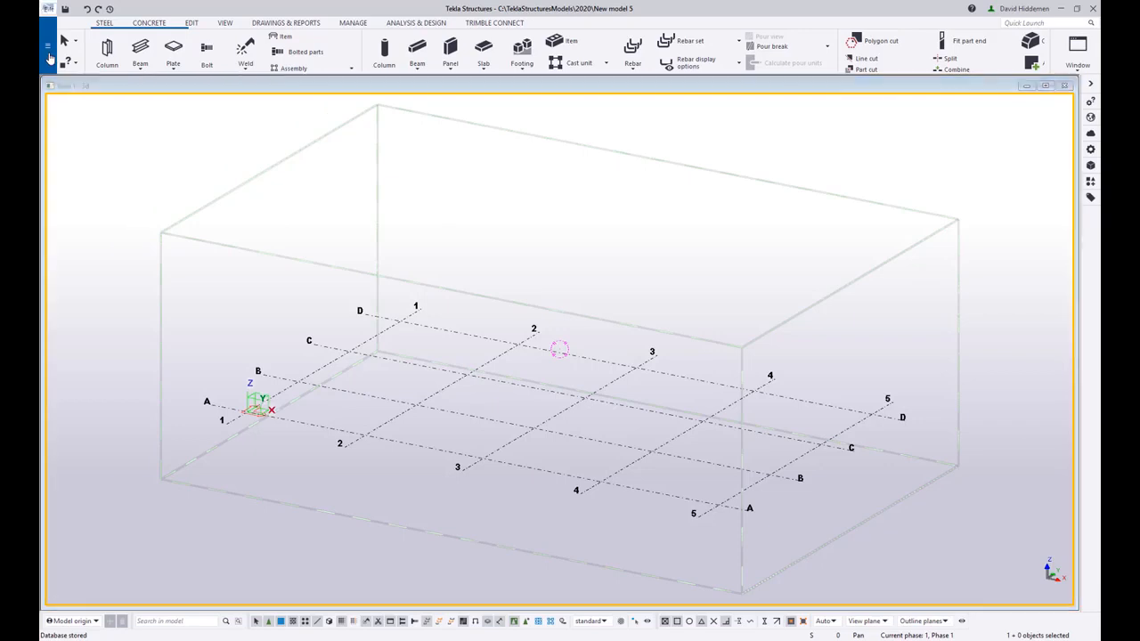
- Start Save as model template and enter the description For Tips and Tricks
{"action": "left_click", "coordinate": [50, 46]}
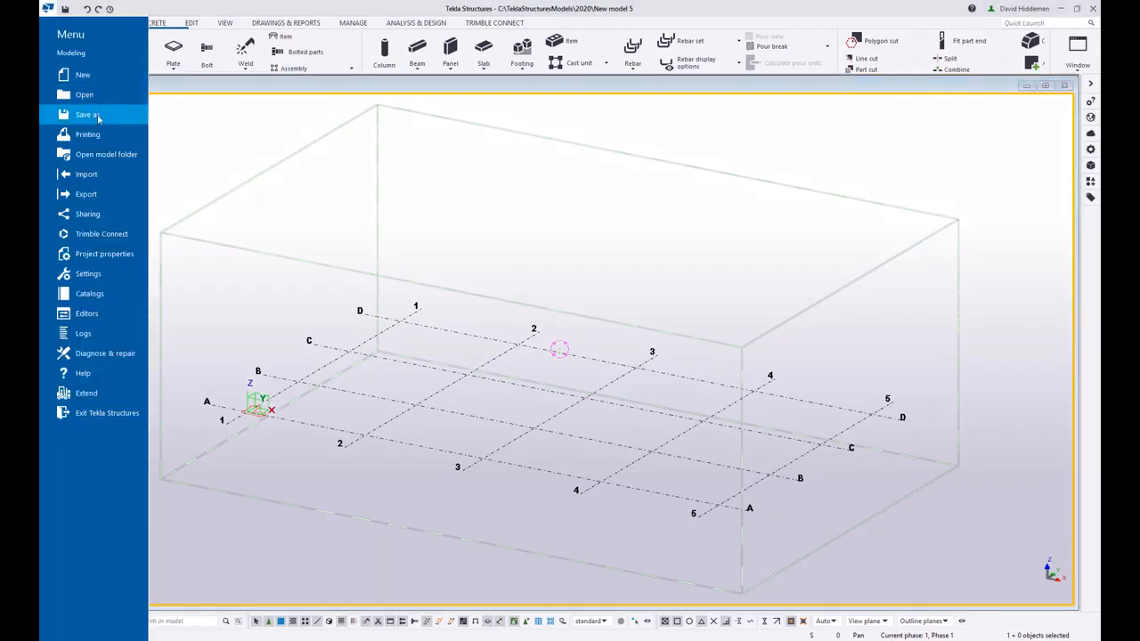
{"action": "left_click", "coordinate": [85, 114]}
{"action": "type", "text": "Sample Template Model"}
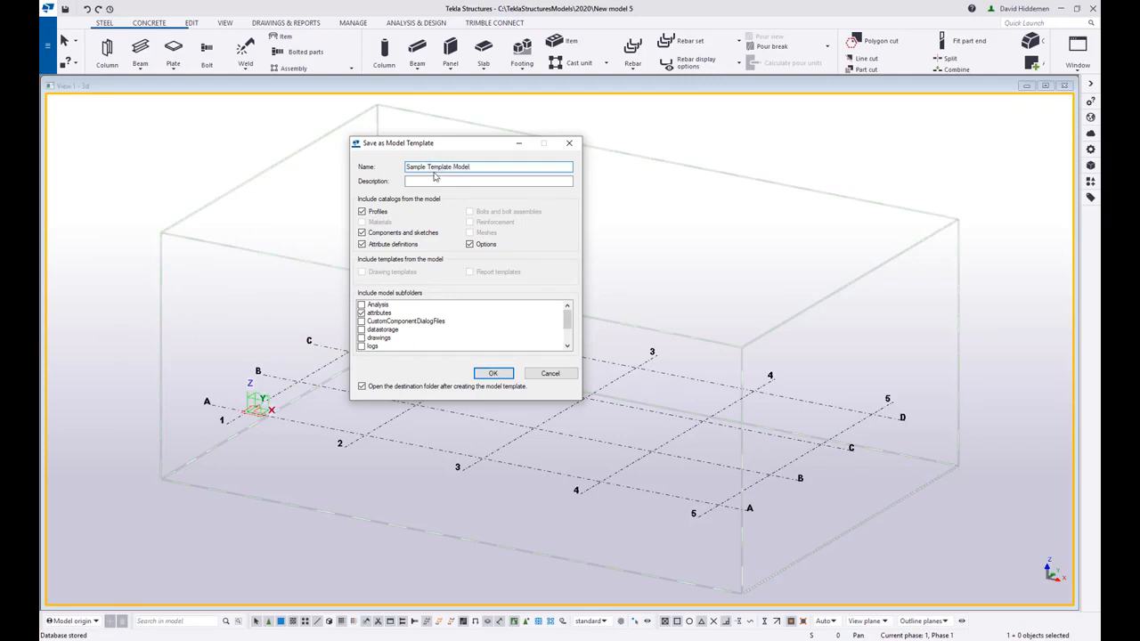
{"action": "left_click", "coordinate": [488, 181]}
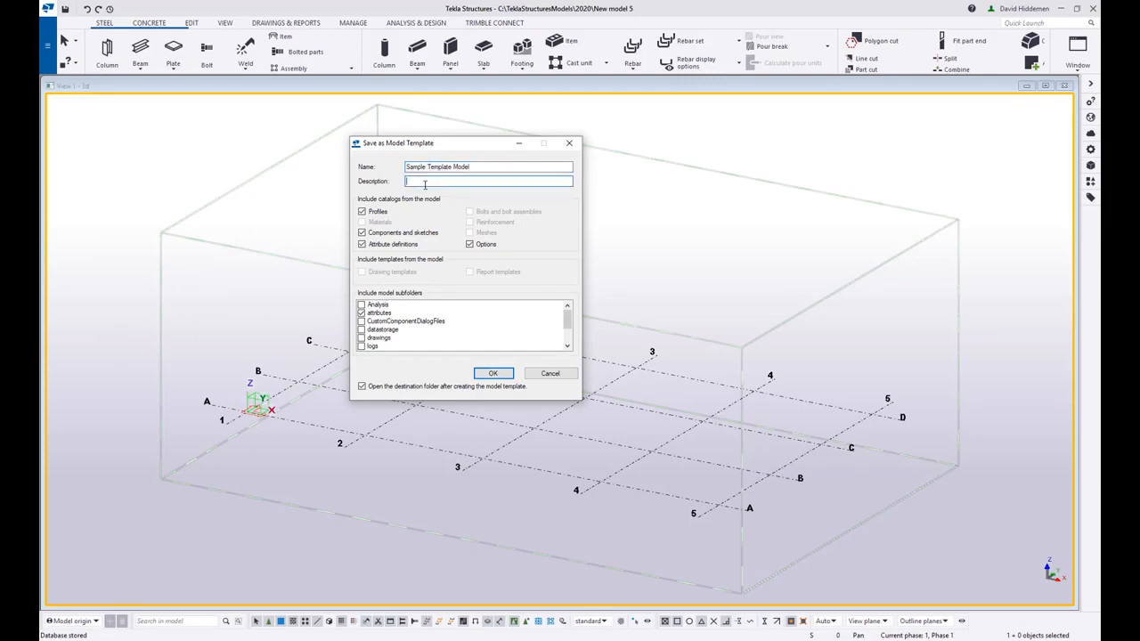
{"action": "type", "text": "For T"}
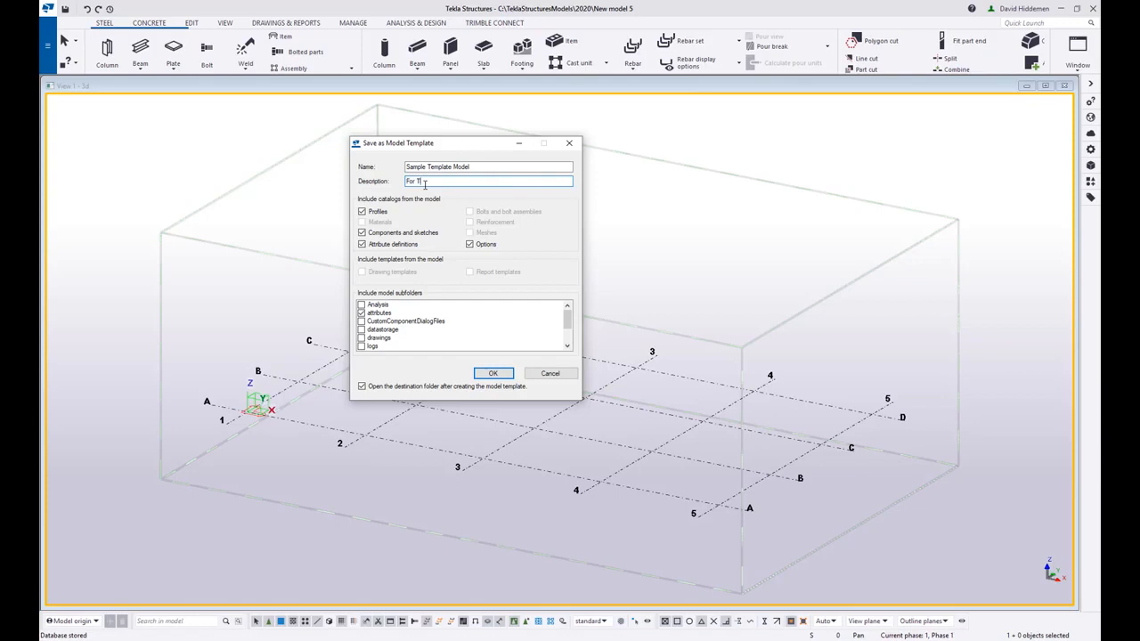
{"action": "type", "text": "ips and Tricks s"}
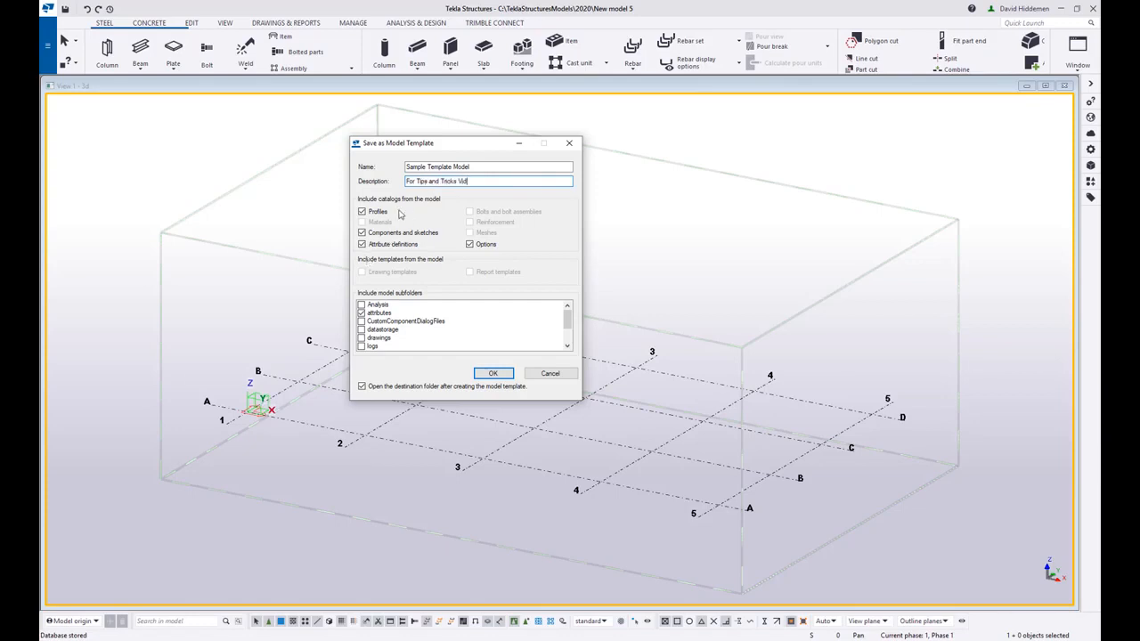
{"action": "mouse_move", "coordinate": [378, 212]}
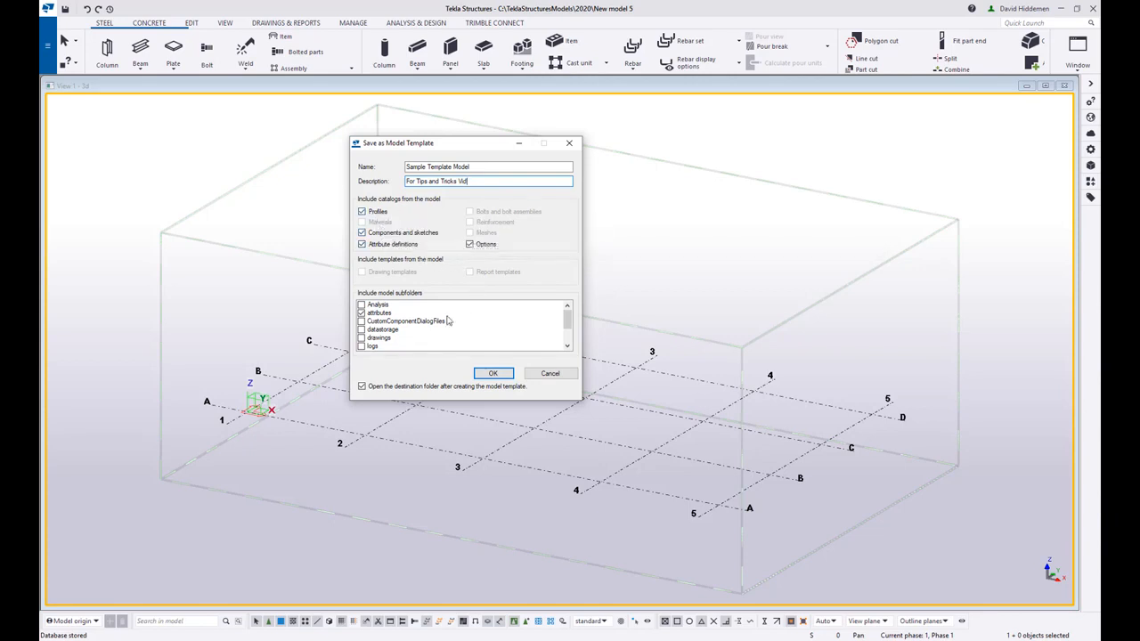
- Include an extra model subfolder from the subfolders list in the template
{"action": "scroll", "scroll_direction": "down", "scroll_amount": 3}
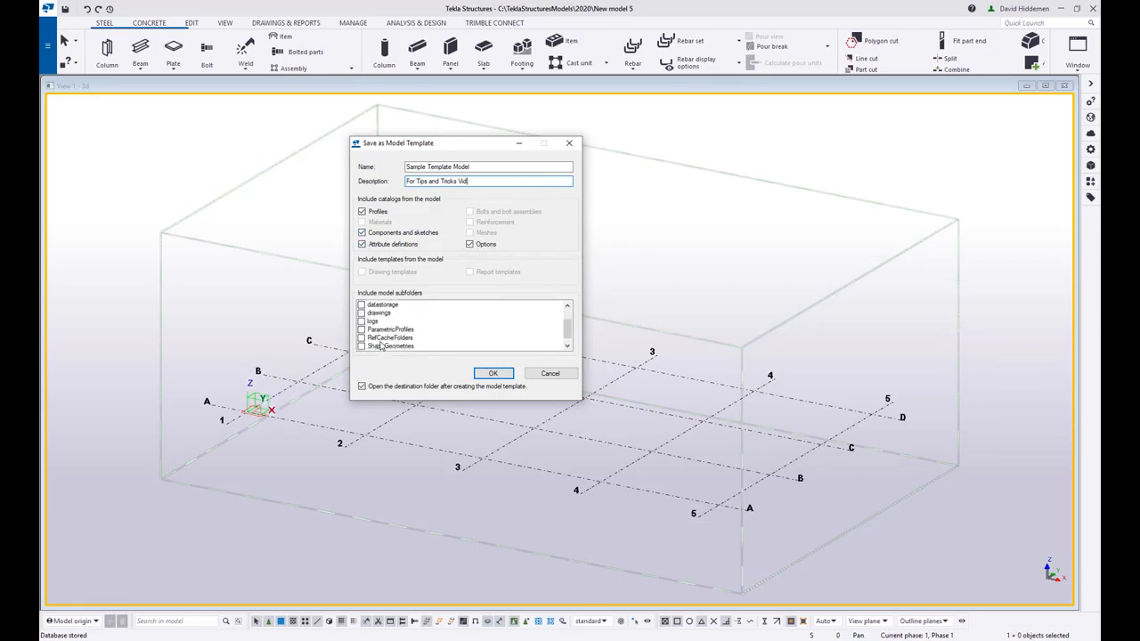
{"action": "scroll", "scroll_direction": "down", "scroll_amount": 3}
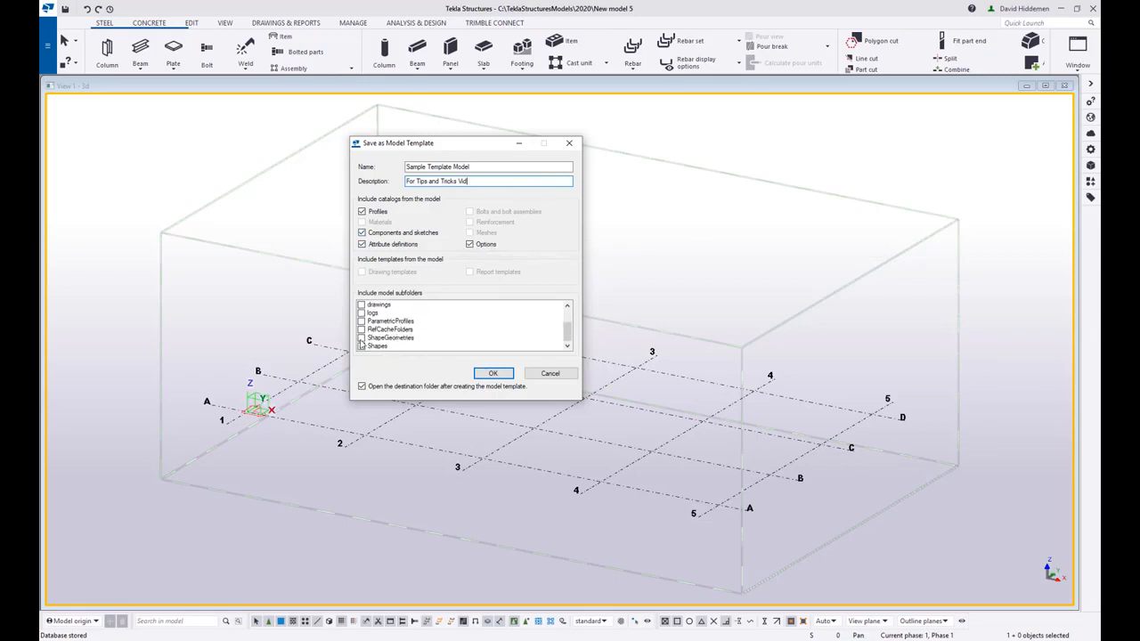
{"action": "left_click", "coordinate": [378, 345]}
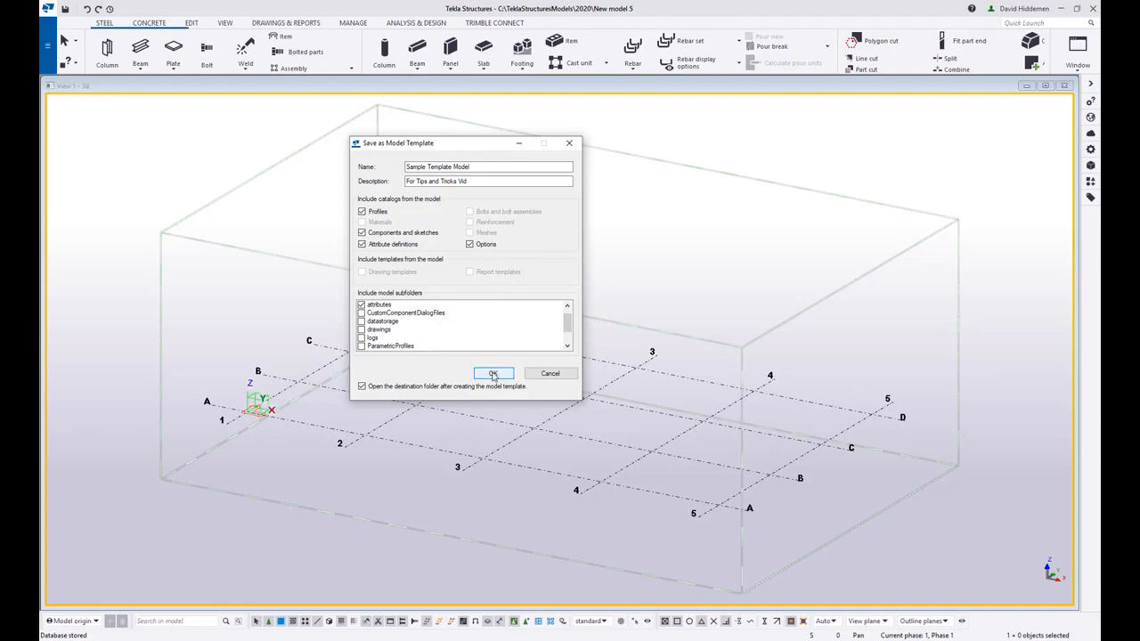
- Confirm the dialog to create Sample Template Model and view its folder in File Explorer
{"action": "left_click", "coordinate": [493, 374]}
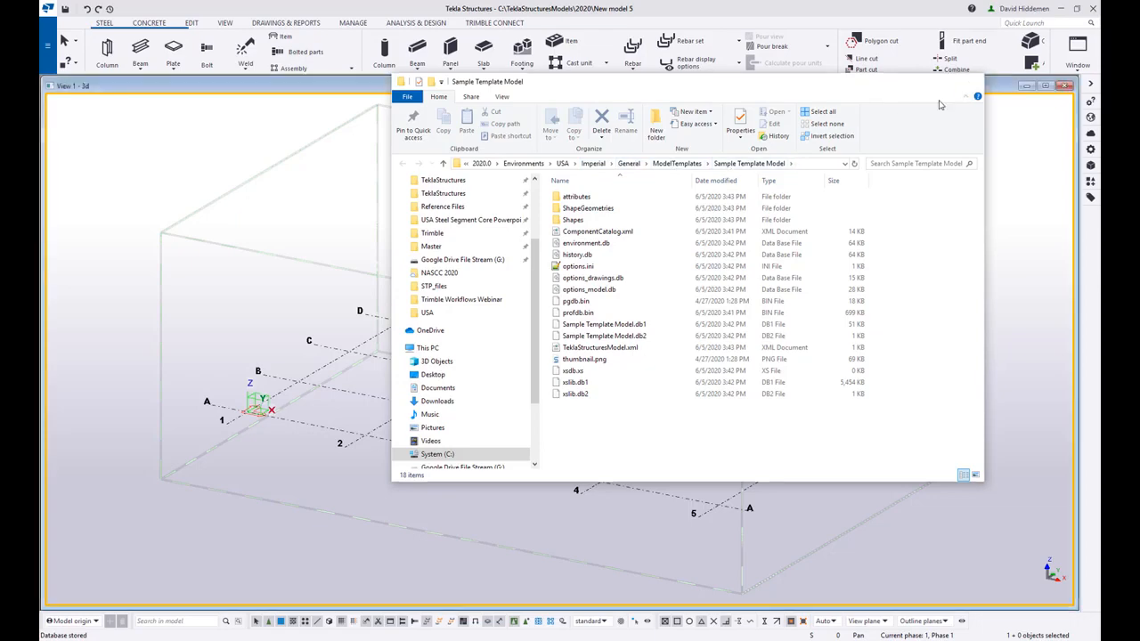
- In File > New, select Sample Template Model from the Template list
{"action": "left_click", "coordinate": [50, 10]}
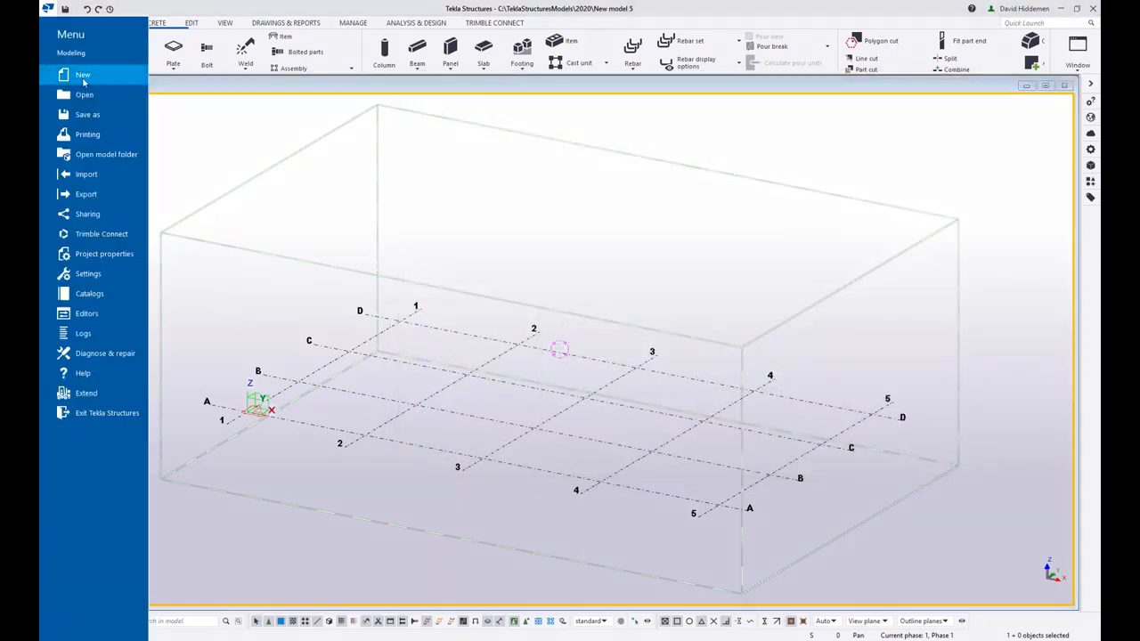
{"action": "left_click", "coordinate": [82, 75]}
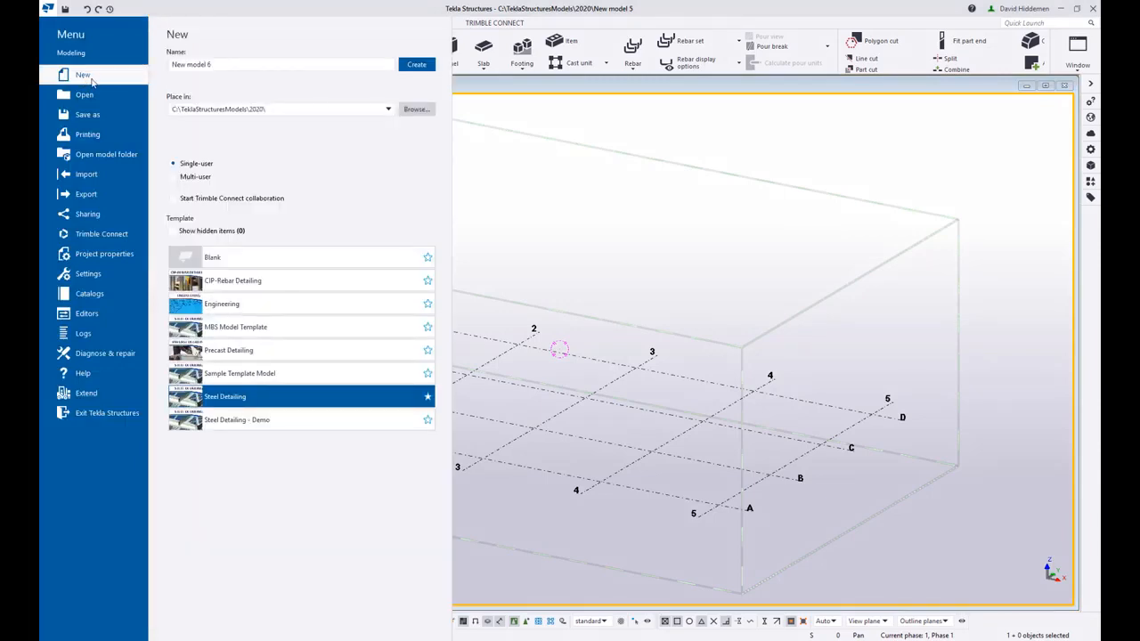
{"action": "mouse_move", "coordinate": [214, 376]}
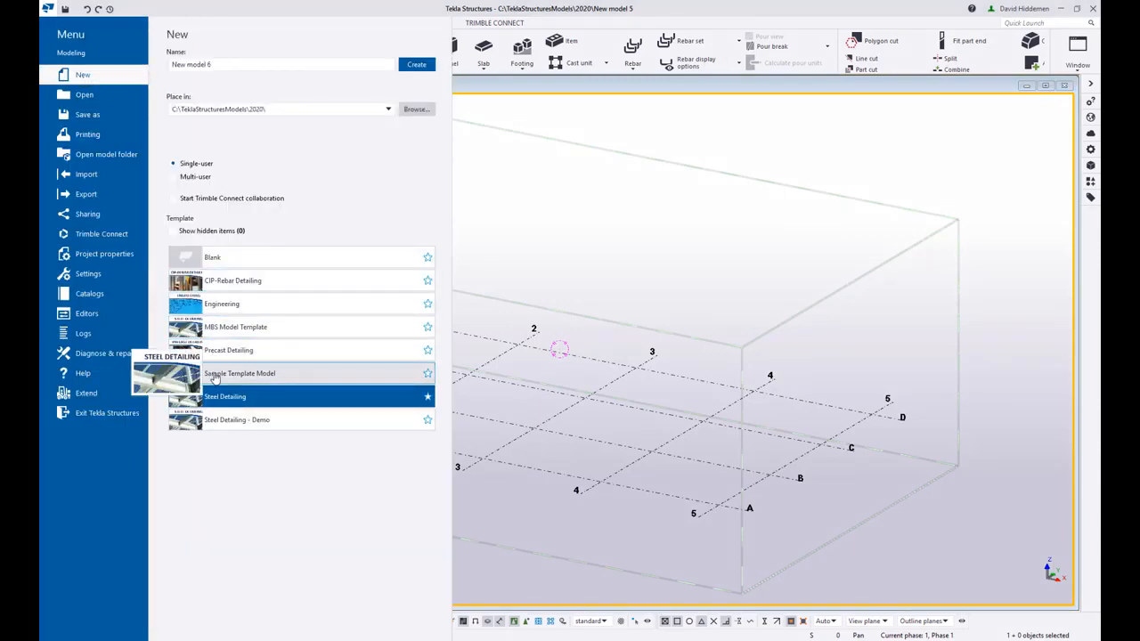
{"action": "left_click", "coordinate": [239, 374]}
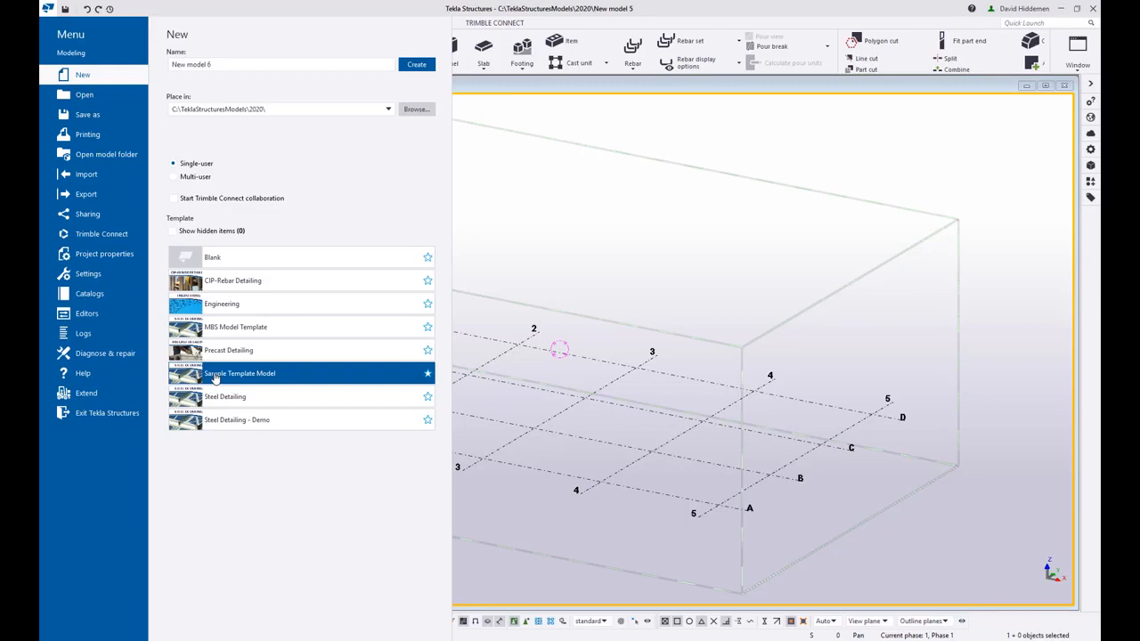
{"action": "mouse_move", "coordinate": [230, 381]}
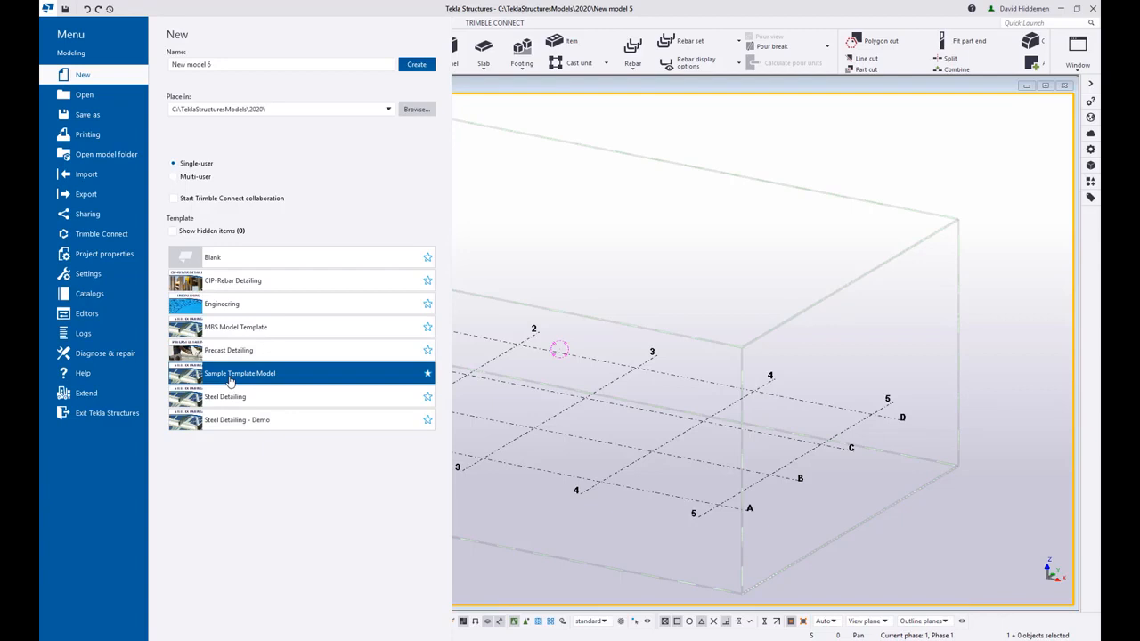
{"action": "mouse_move", "coordinate": [245, 306]}
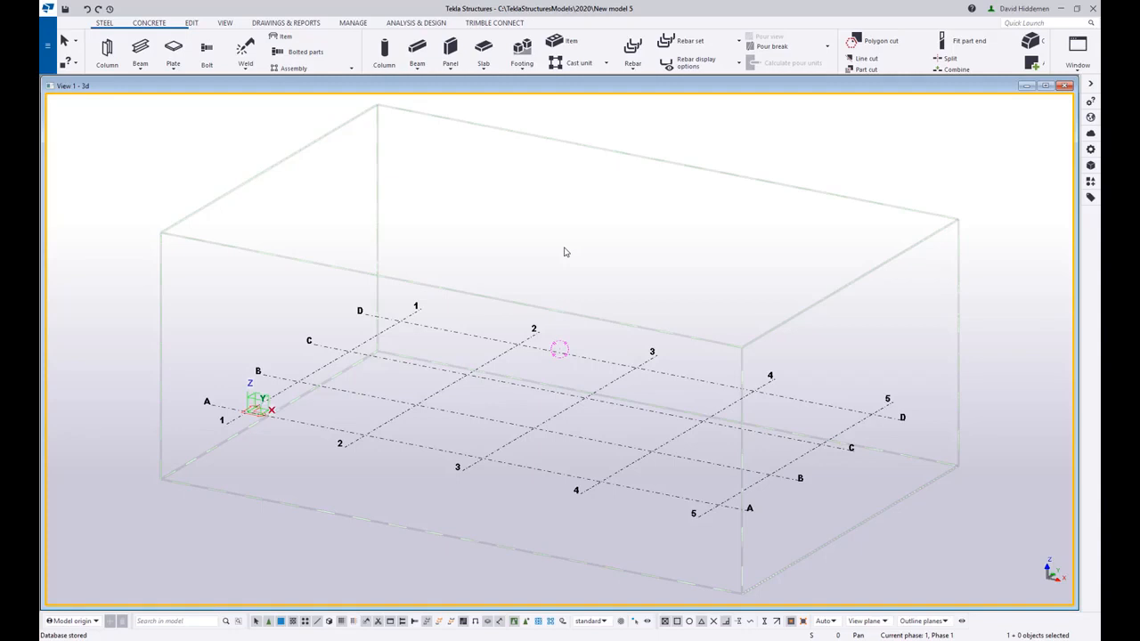
{"action": "mouse_move", "coordinate": [605, 264]}
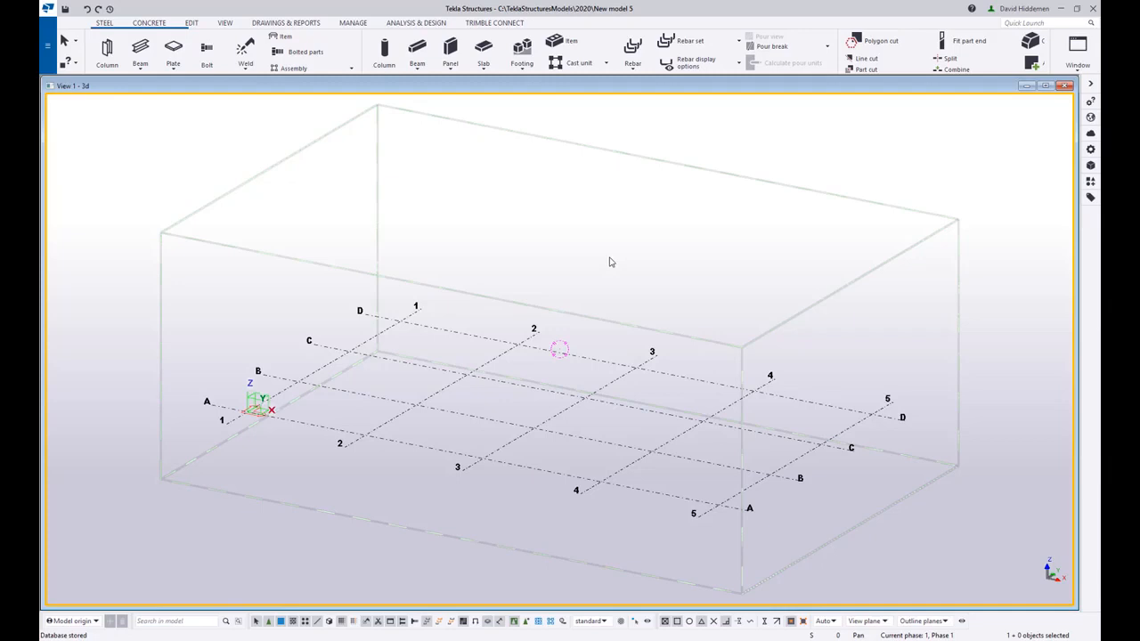
{"action": "mouse_move", "coordinate": [782, 264]}
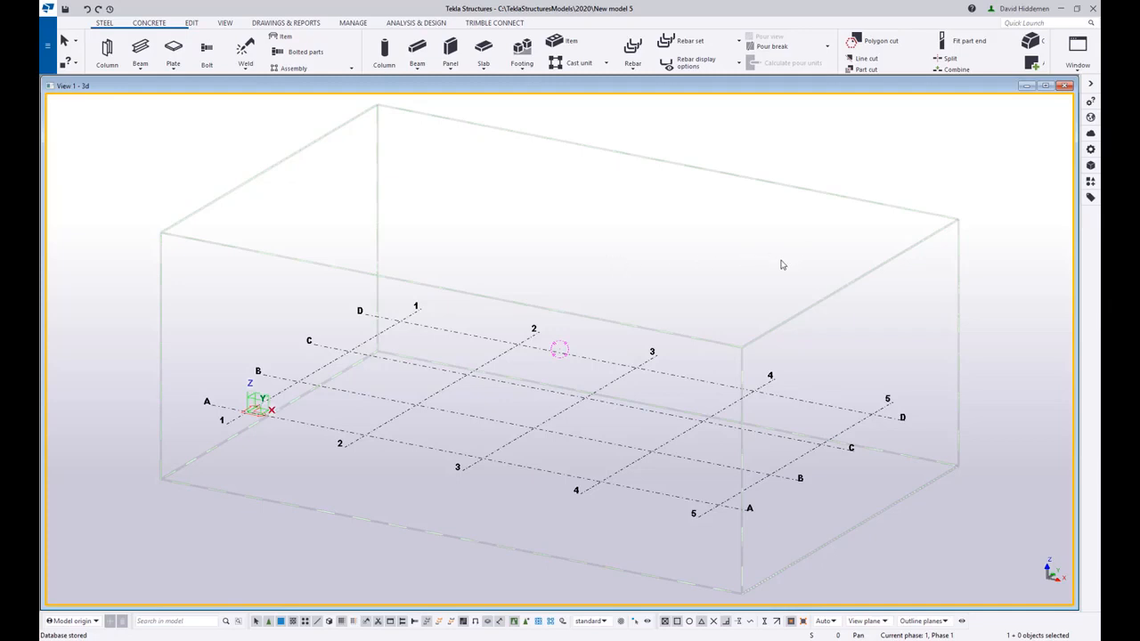
{"action": "mouse_move", "coordinate": [748, 310]}
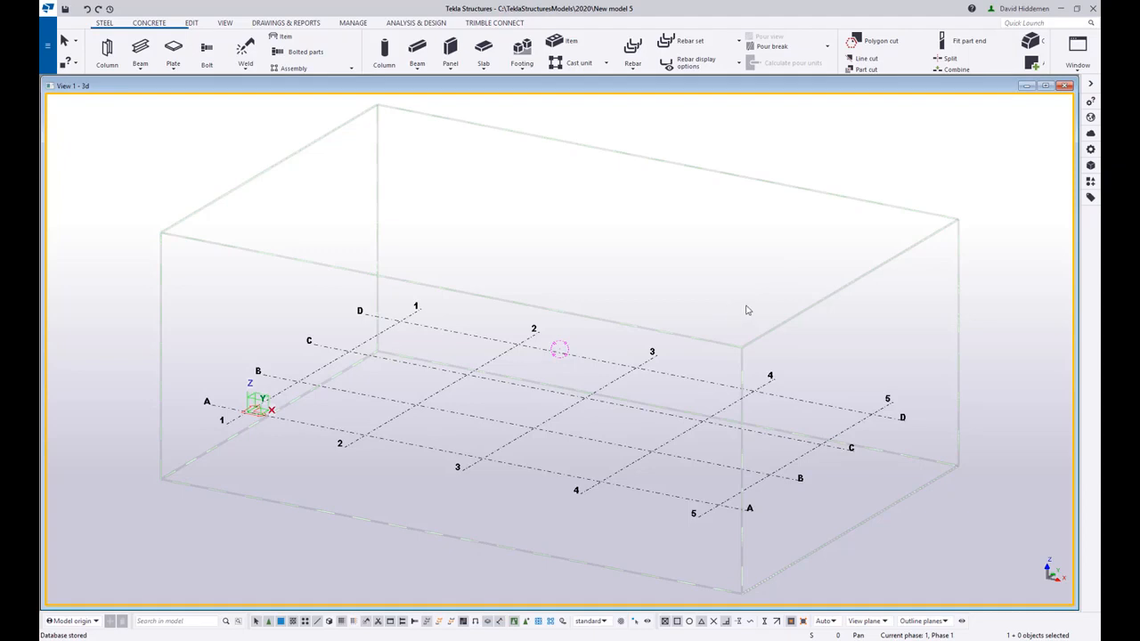
{"action": "mouse_move", "coordinate": [752, 308]}
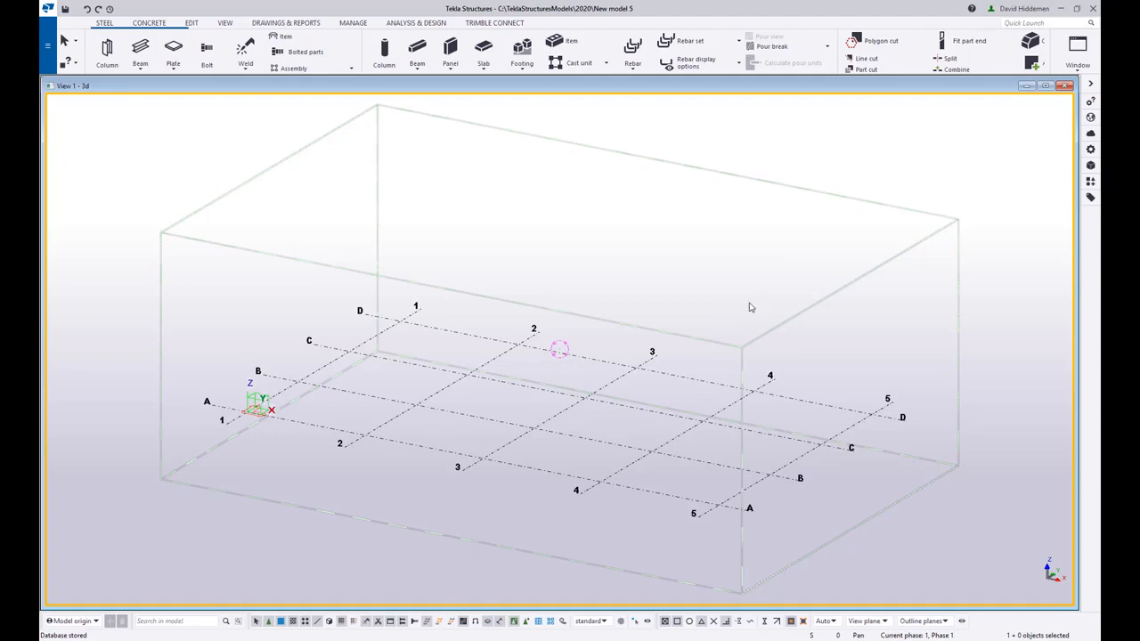
{"action": "mouse_move", "coordinate": [734, 303]}
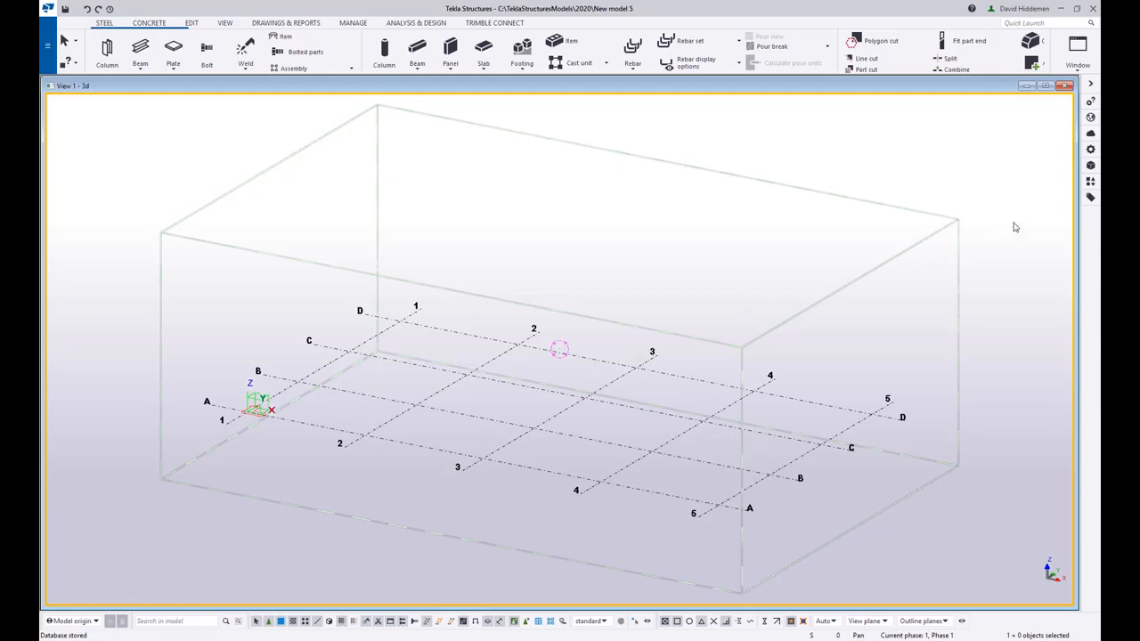
- Reopen the Applications & components catalog from the side pane
{"action": "left_click", "coordinate": [1090, 182]}
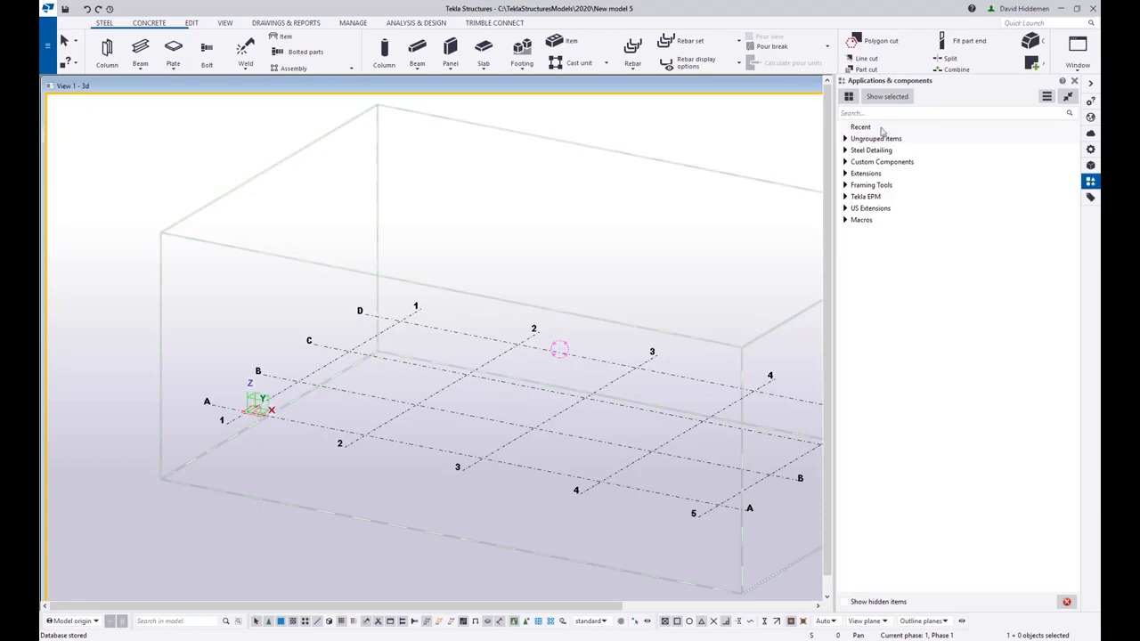
- Search the catalog for 'dir' and launch the Directory Browser application
{"action": "left_click", "coordinate": [953, 114]}
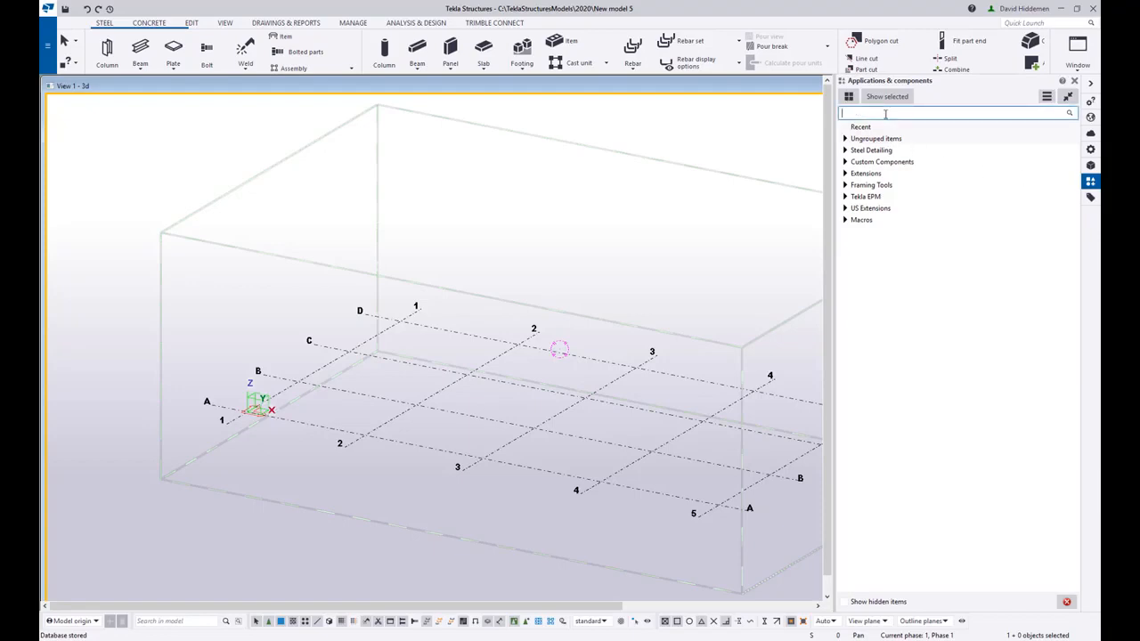
{"action": "type", "text": "dir"}
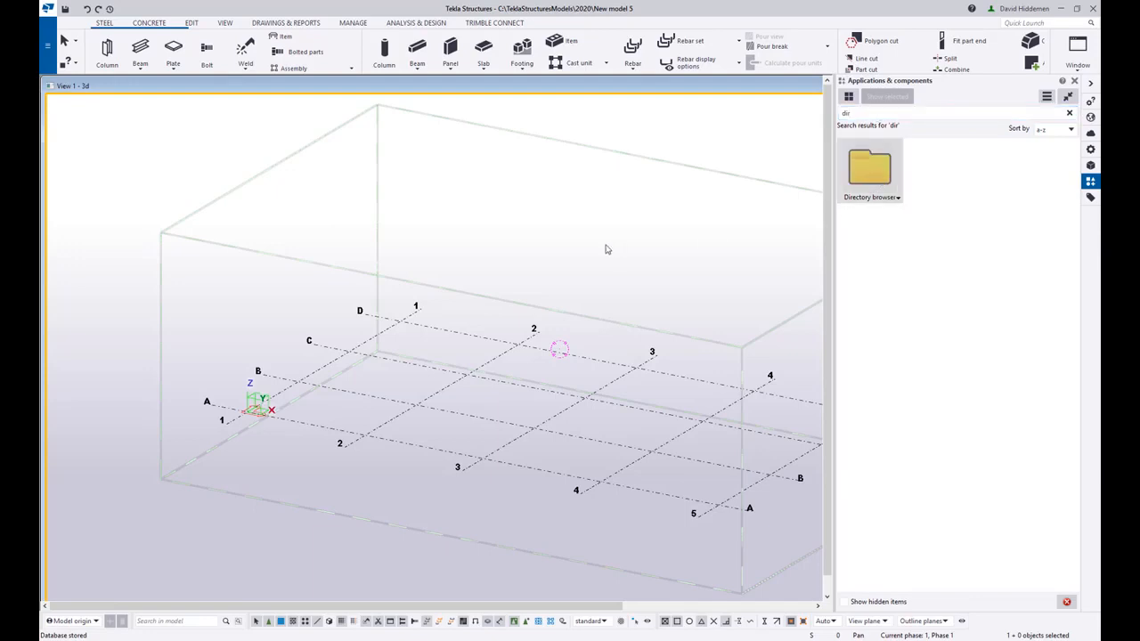
{"action": "mouse_move", "coordinate": [600, 253]}
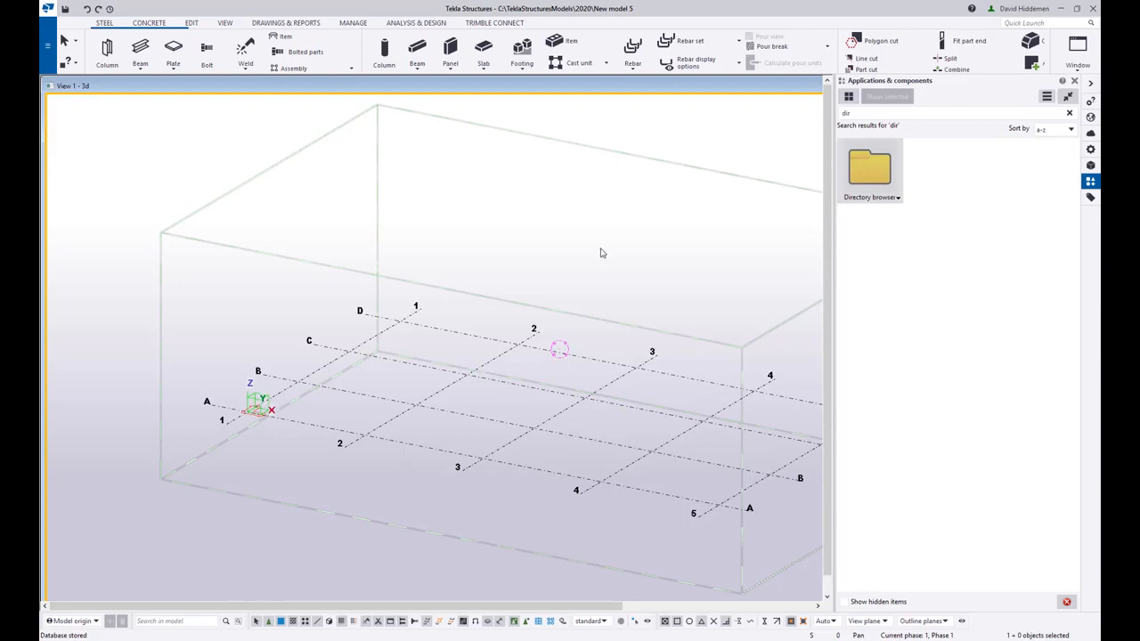
{"action": "left_click", "coordinate": [870, 170]}
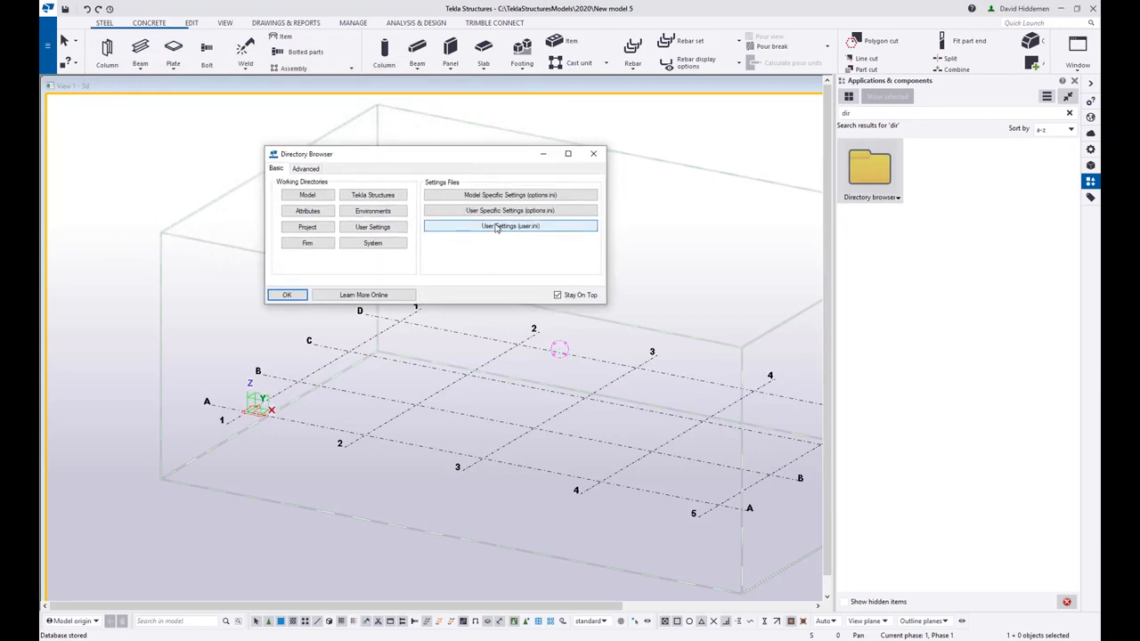
{"action": "mouse_move", "coordinate": [535, 231]}
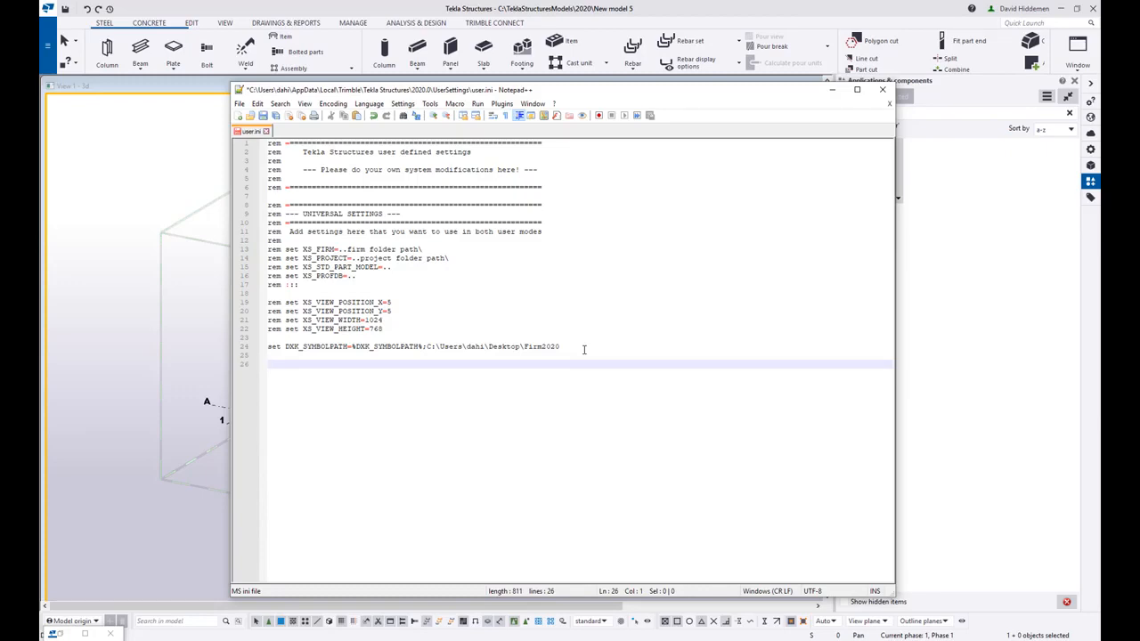
- Add the line set XS_MODEL_TEMPLATE_DIRECTORY= pointing to the X:\ shared ModelTemplates folder
{"action": "type", "text": "set"}
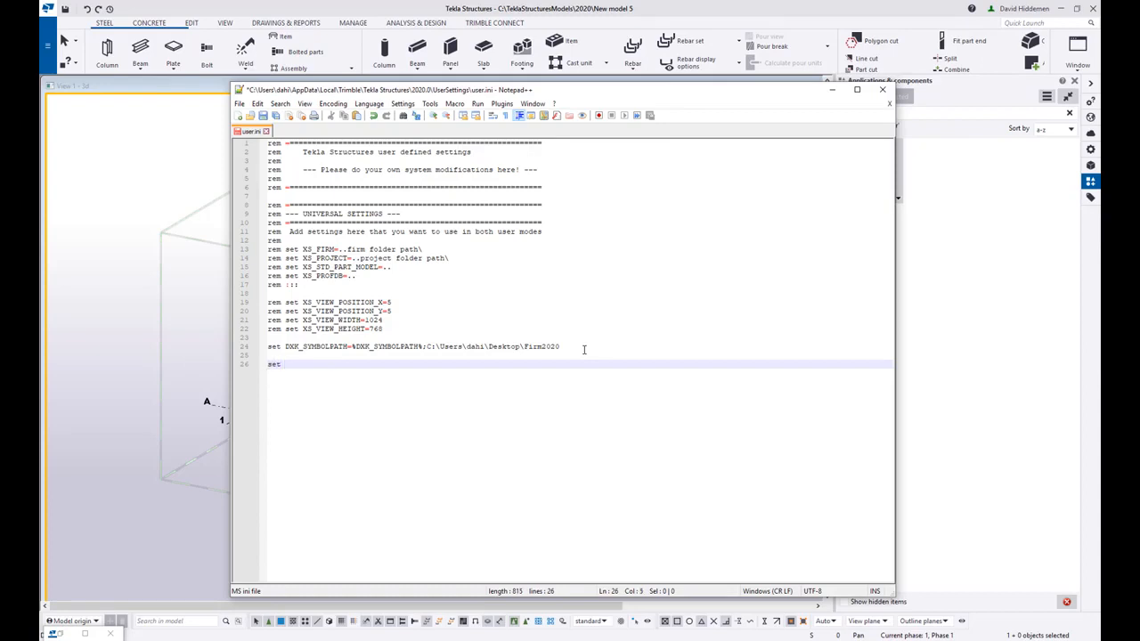
{"action": "type", "text": "set XS_MODEL_TEMPLATE_DIRECTORY="}
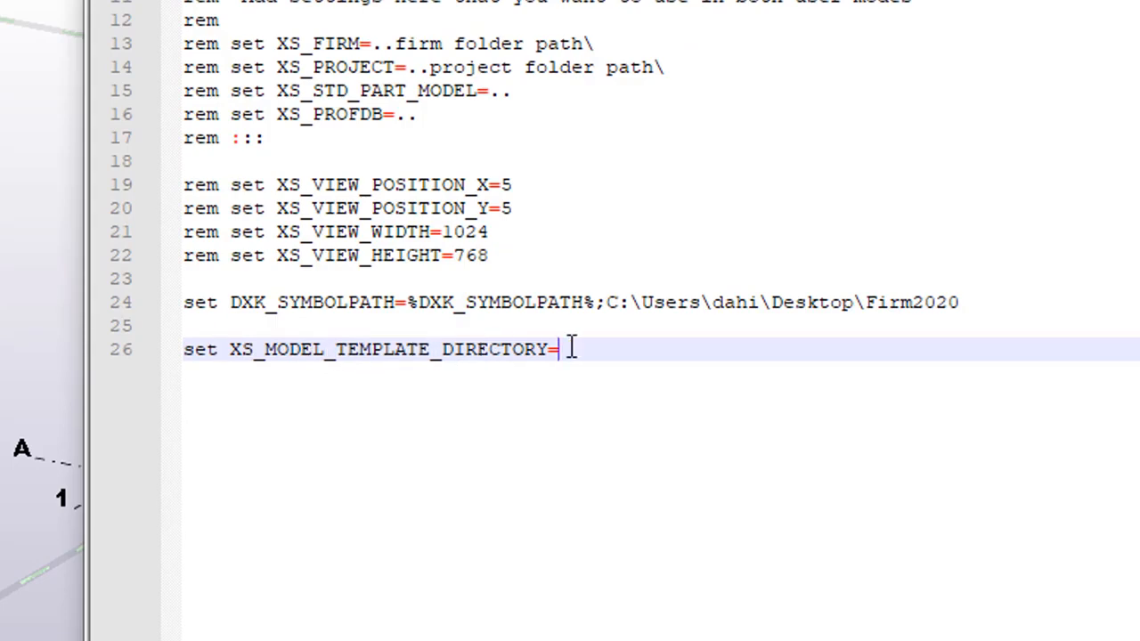
{"action": "mouse_move", "coordinate": [620, 566]}
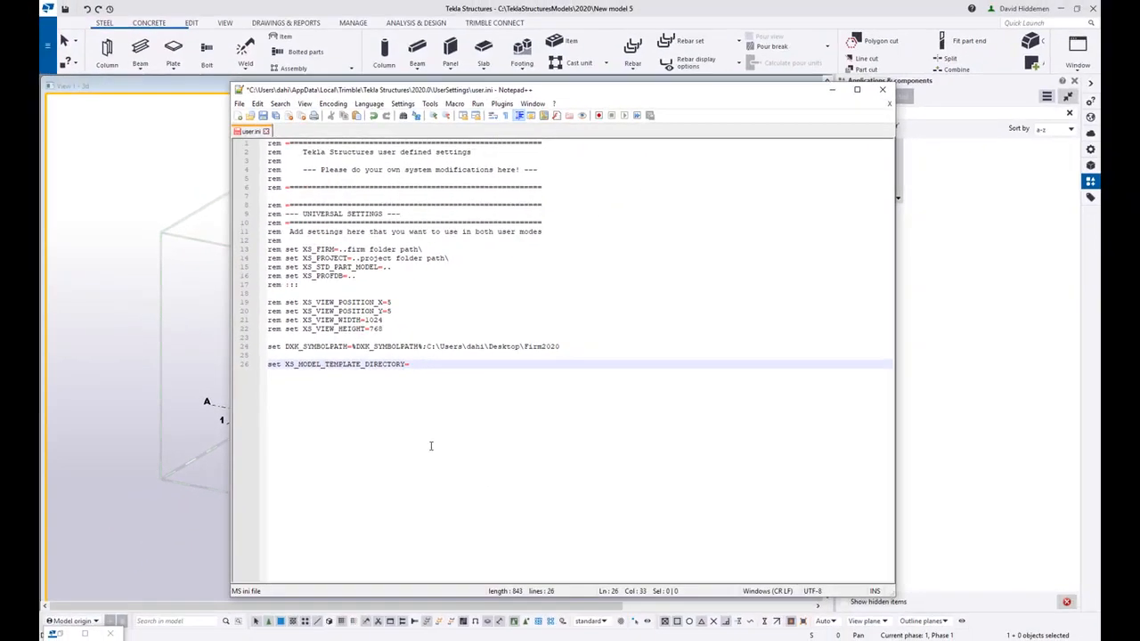
{"action": "type", "text": "X:\\MyTeklaSt"}
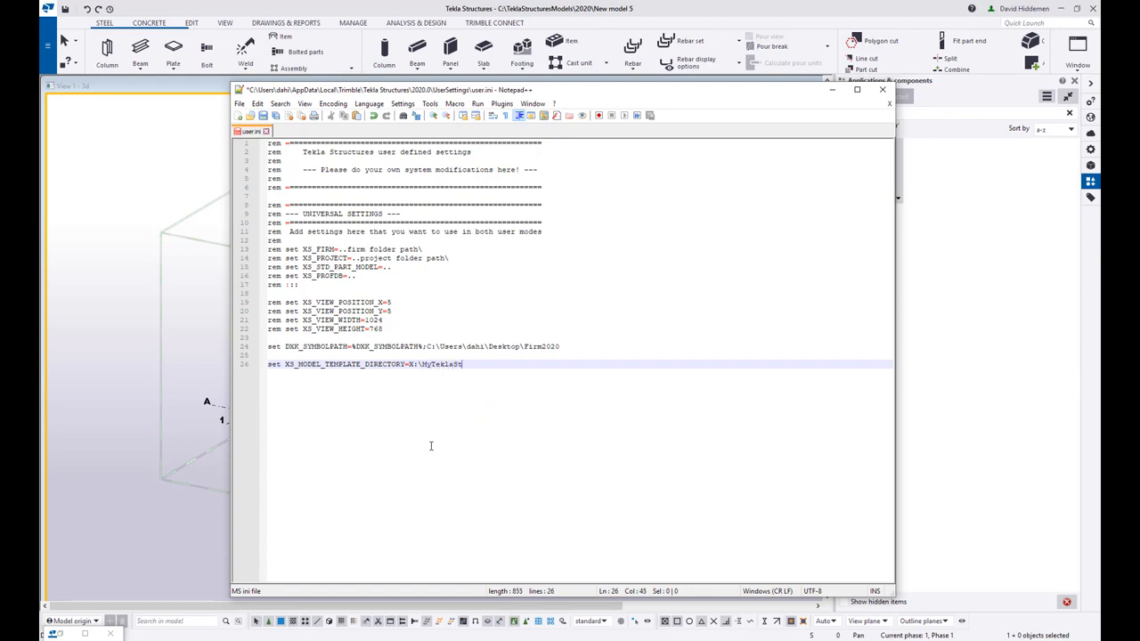
{"action": "type", "text": "ff\\EveryonesSharedData\\"}
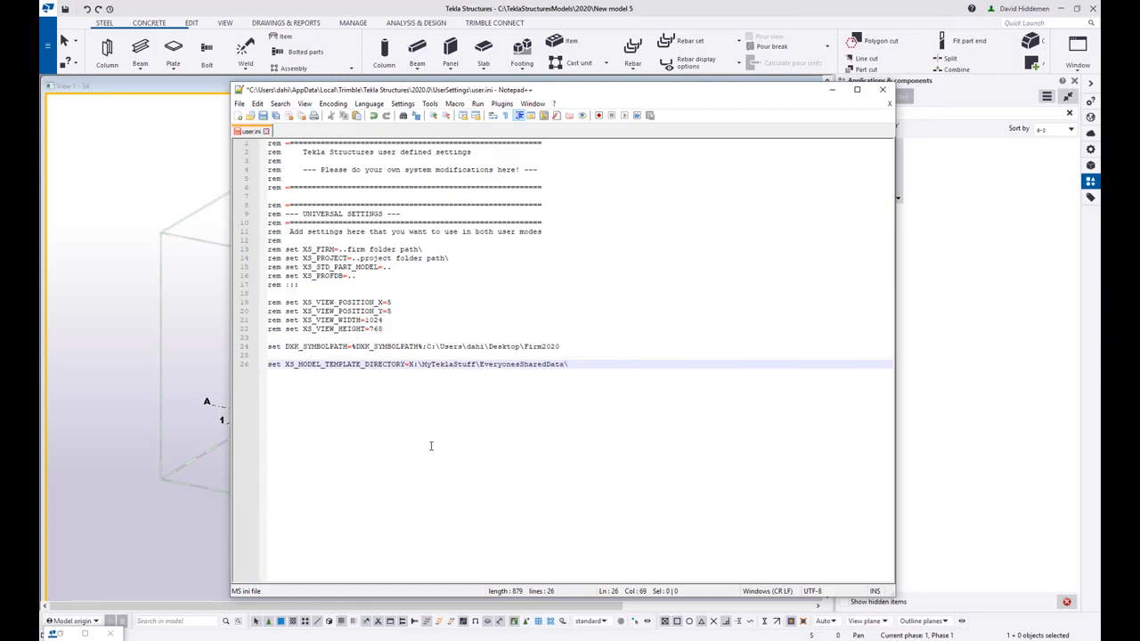
{"action": "type", "text": "ModelTemplates"}
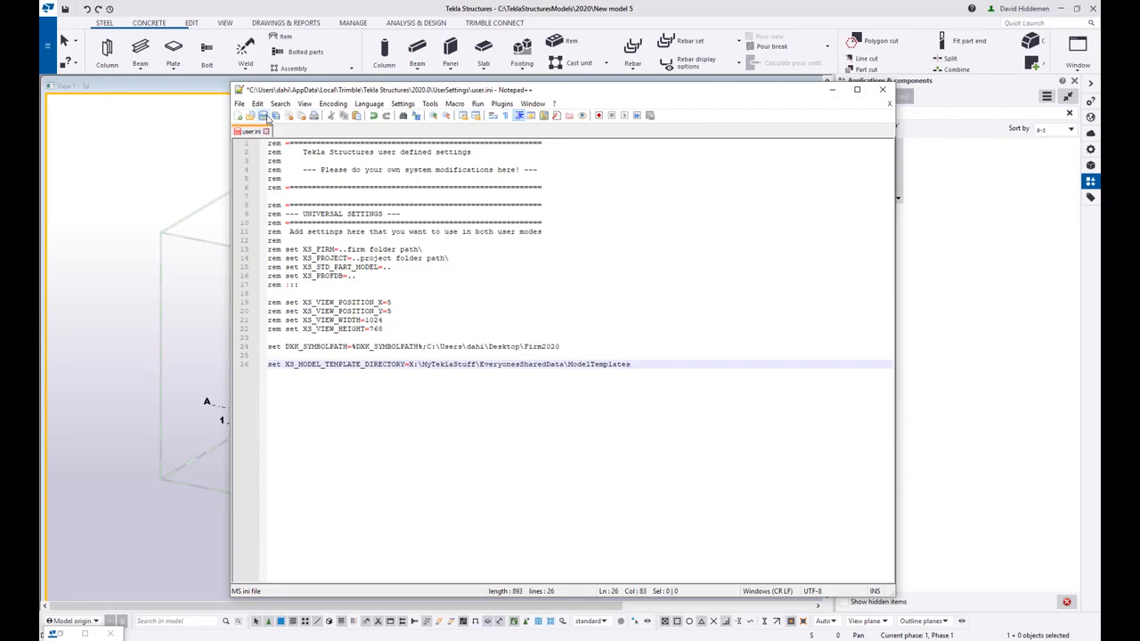
- Close user.ini in Notepad++ and confirm Yes to save the changes
{"action": "left_click", "coordinate": [629, 363]}
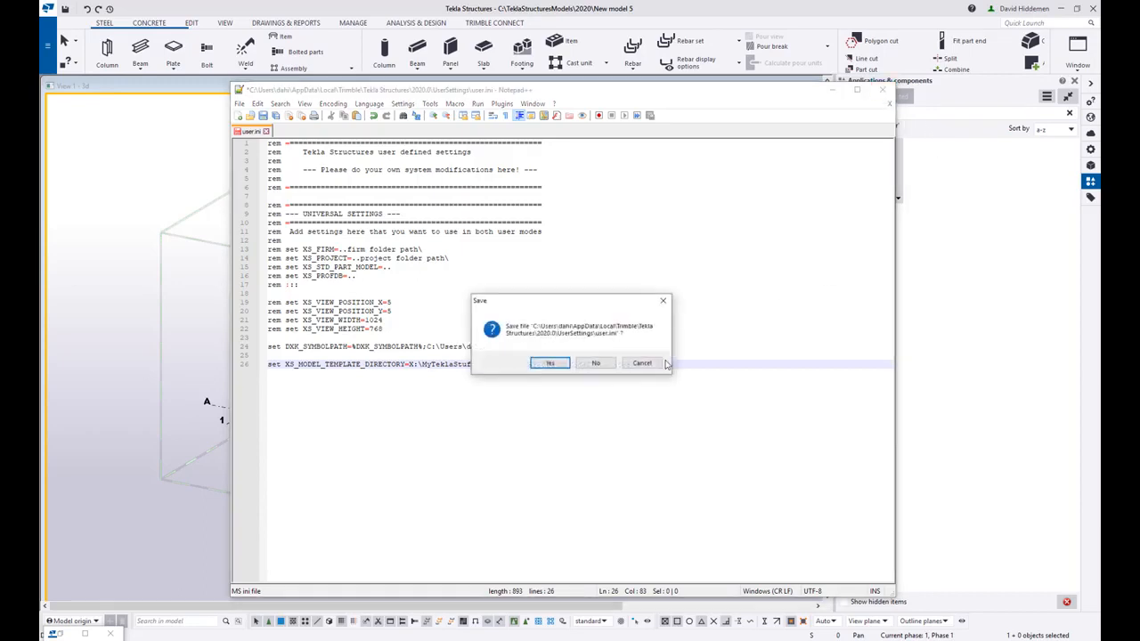
{"action": "left_click", "coordinate": [549, 364]}
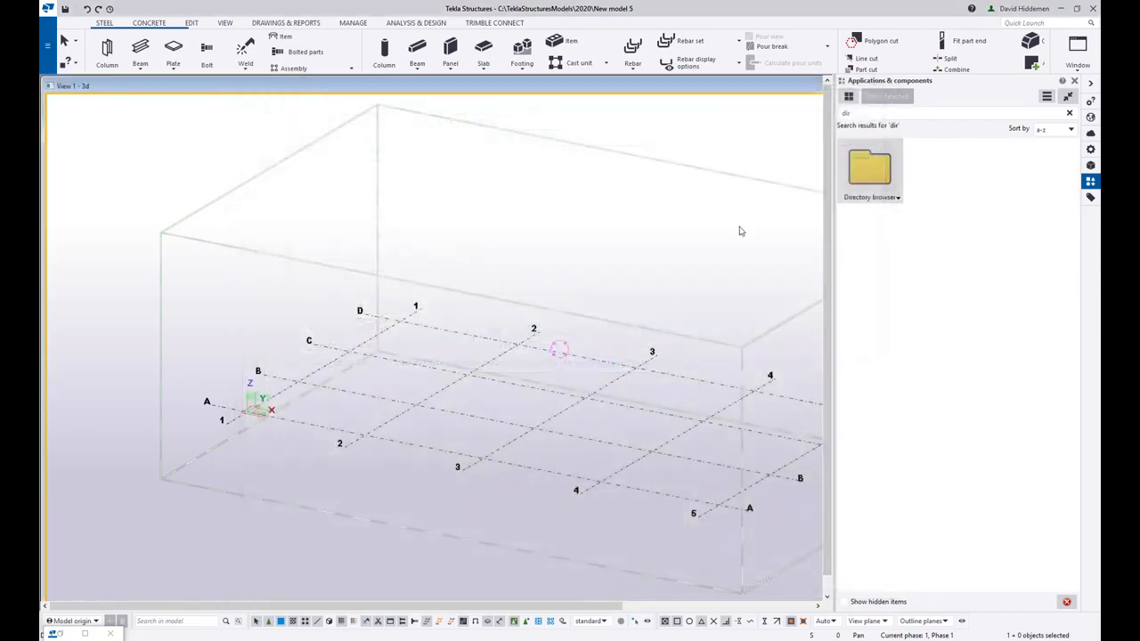